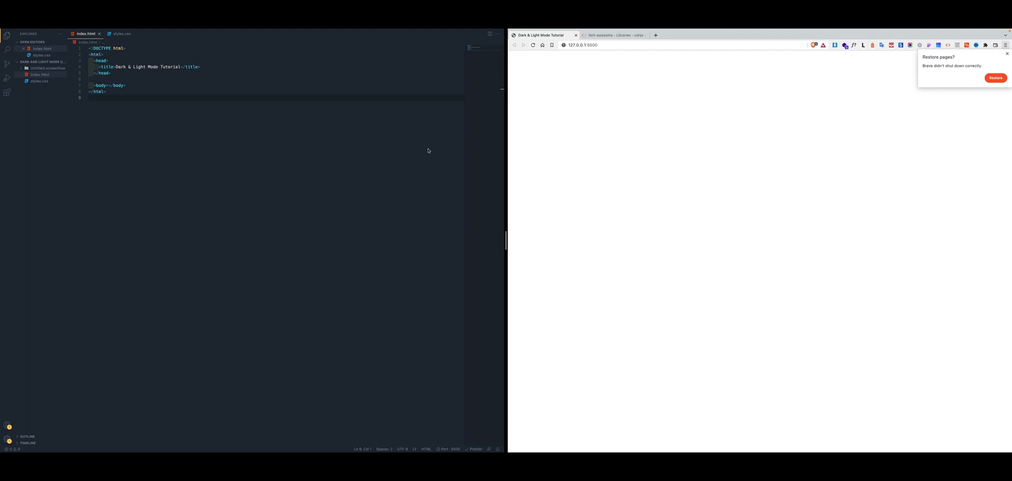
mouse_move(377, 207)
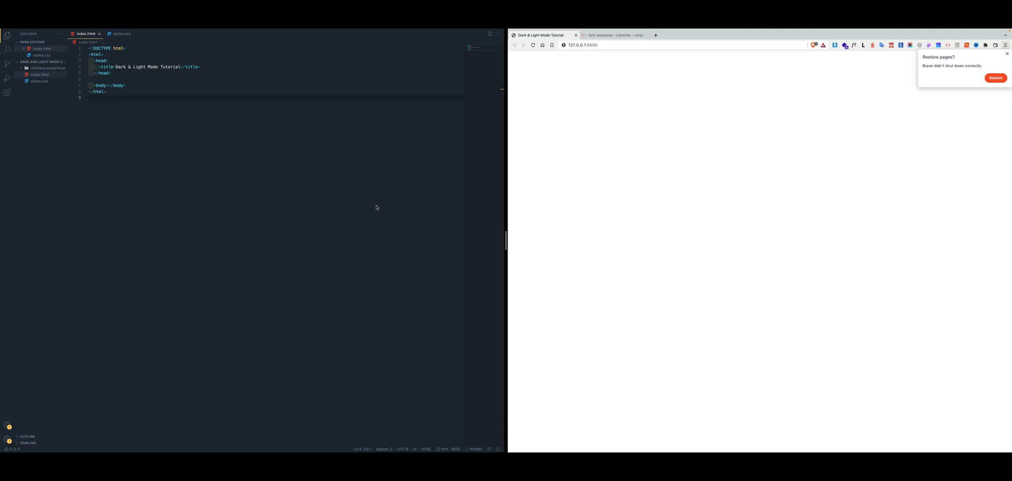
mouse_move(374, 202)
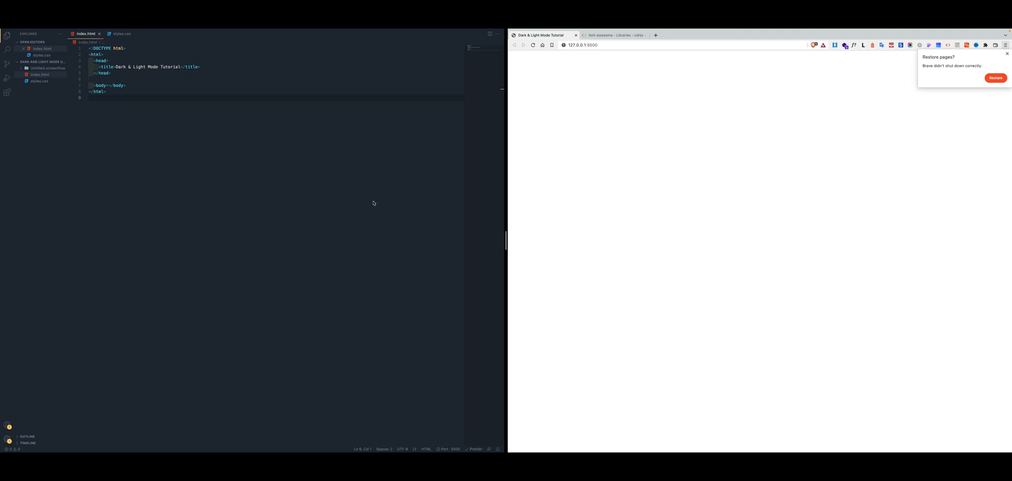
mouse_move(76, 97)
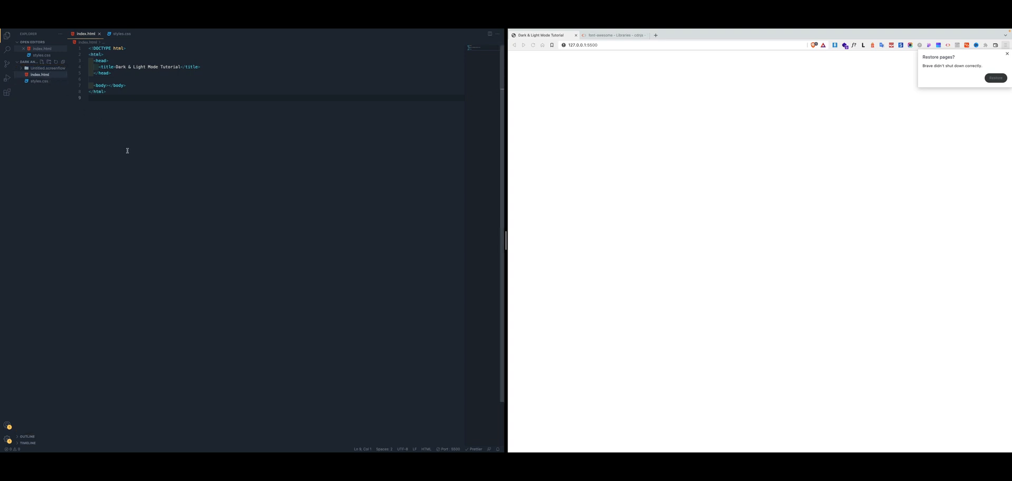
- Link the styles.css stylesheet in the head, right after the page title line
left_click(117, 108)
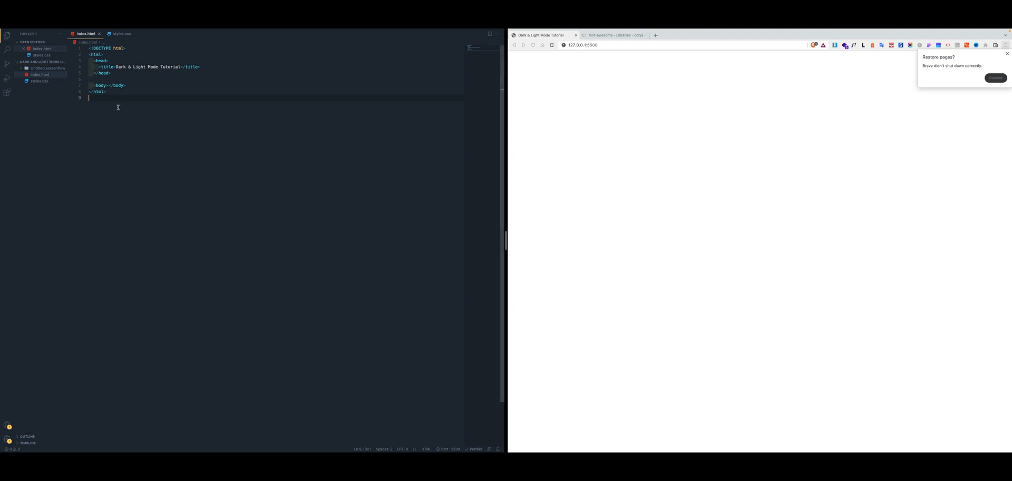
key("ctrl+a")
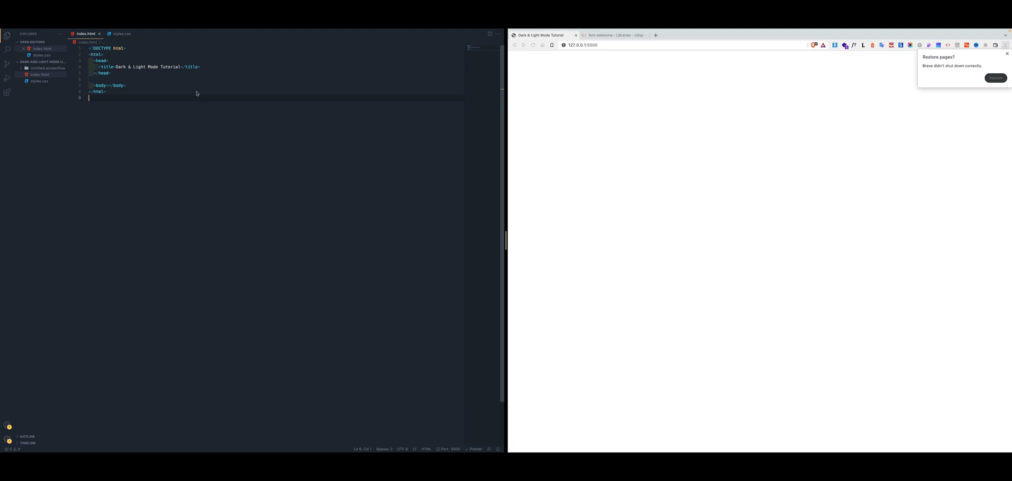
mouse_move(181, 149)
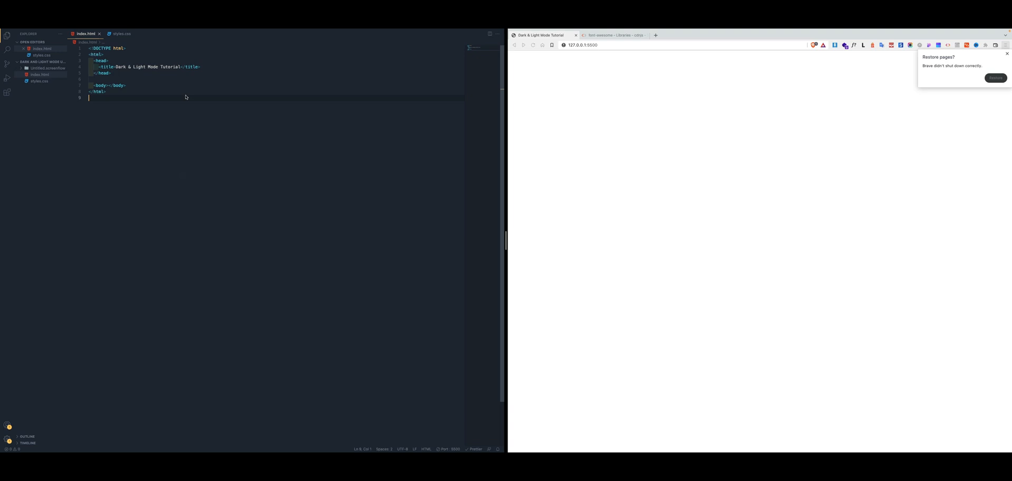
left_click(200, 66)
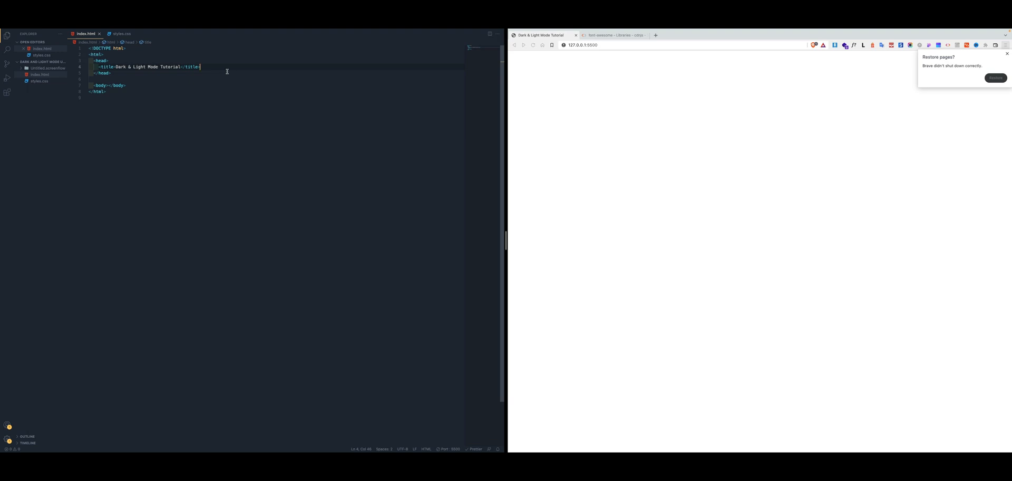
type("link rel=\"stylesheet\" href=\"styles.css\">")
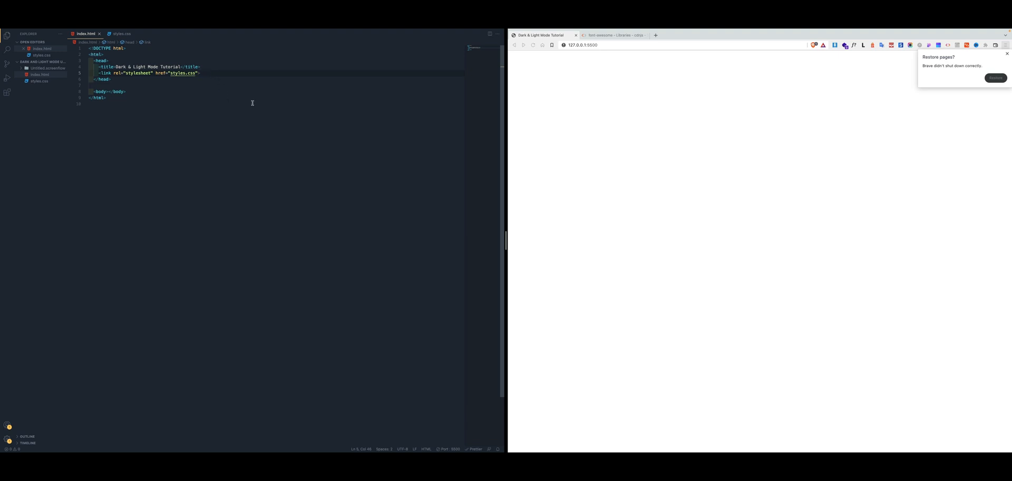
mouse_move(625, 50)
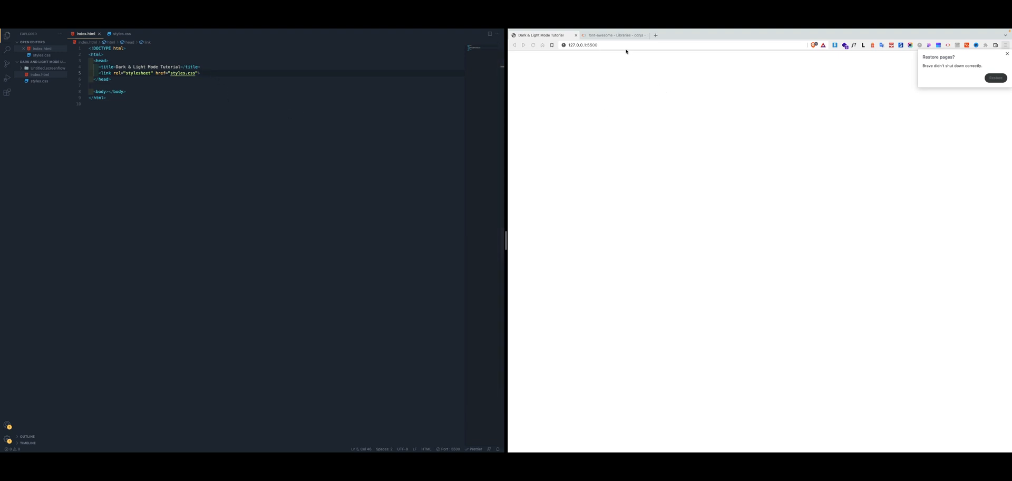
- Copy the Font Awesome 6.1.1 all.min.css link tag from cdnjs into index.html's head
left_click(612, 35)
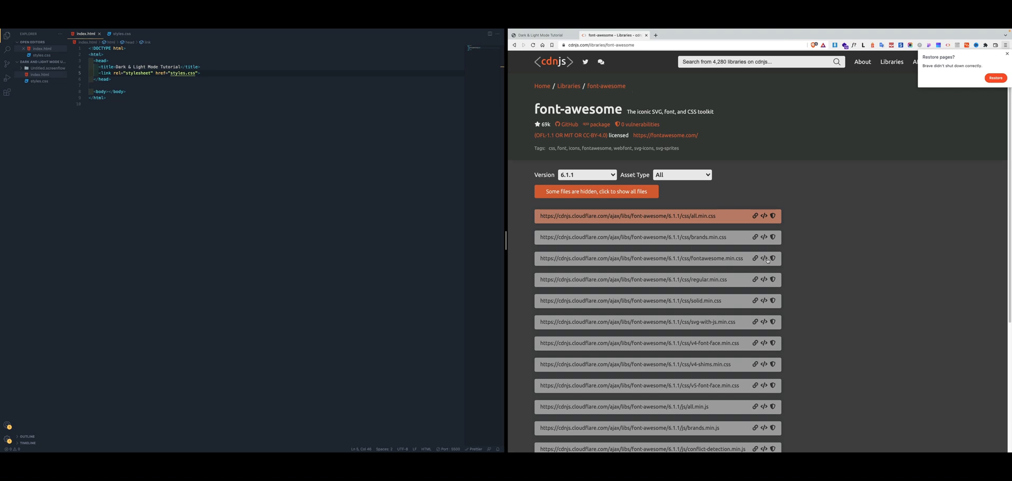
mouse_move(760, 171)
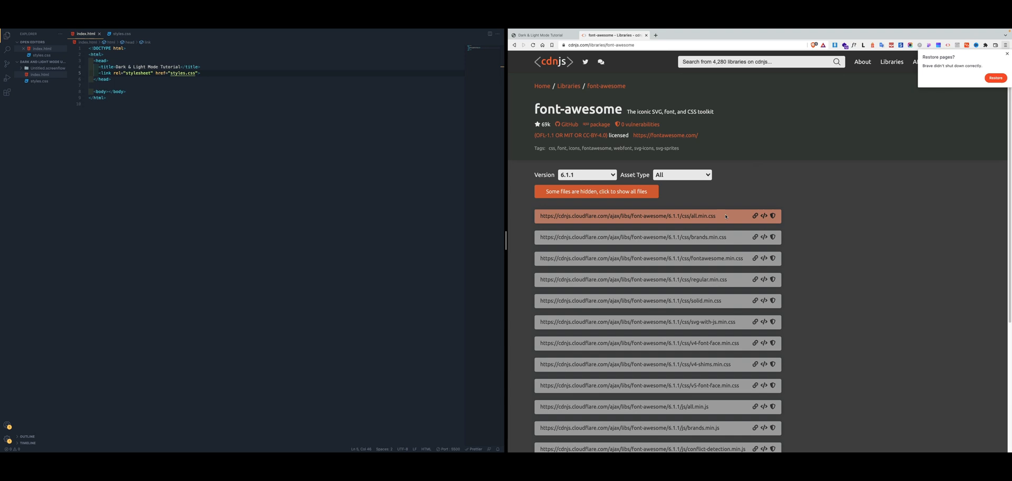
mouse_move(733, 204)
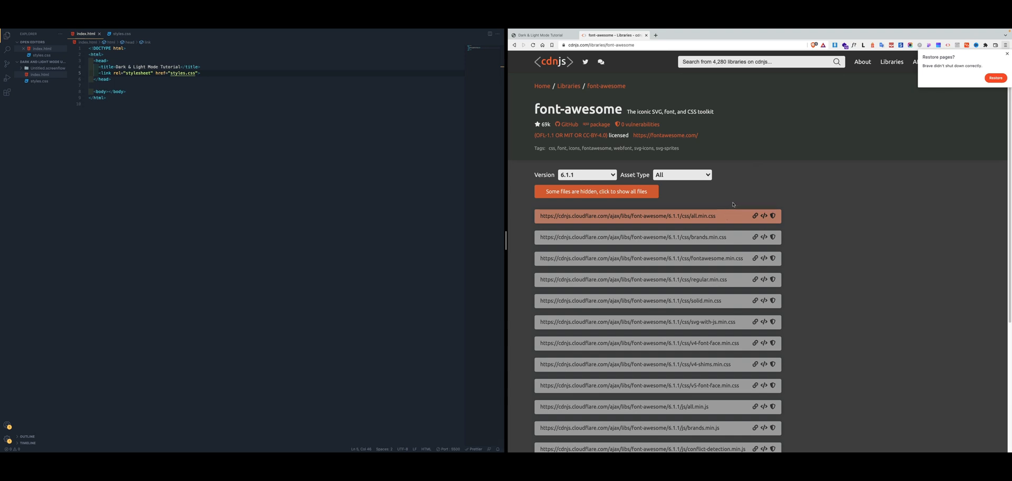
mouse_move(764, 215)
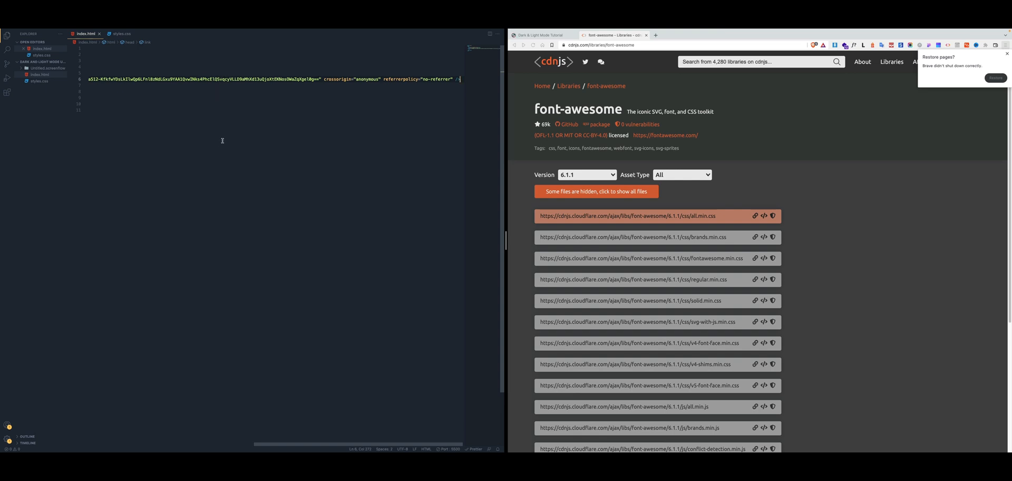
mouse_move(225, 127)
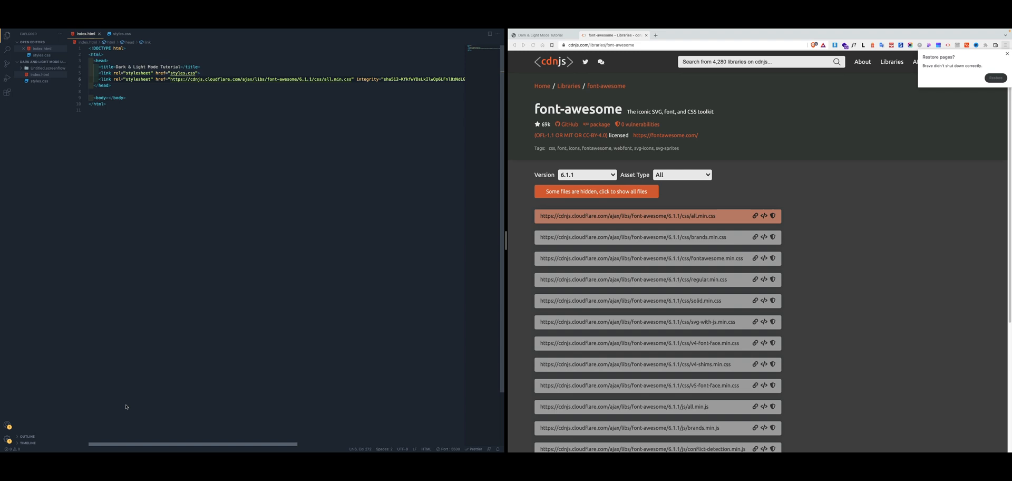
left_click(118, 90)
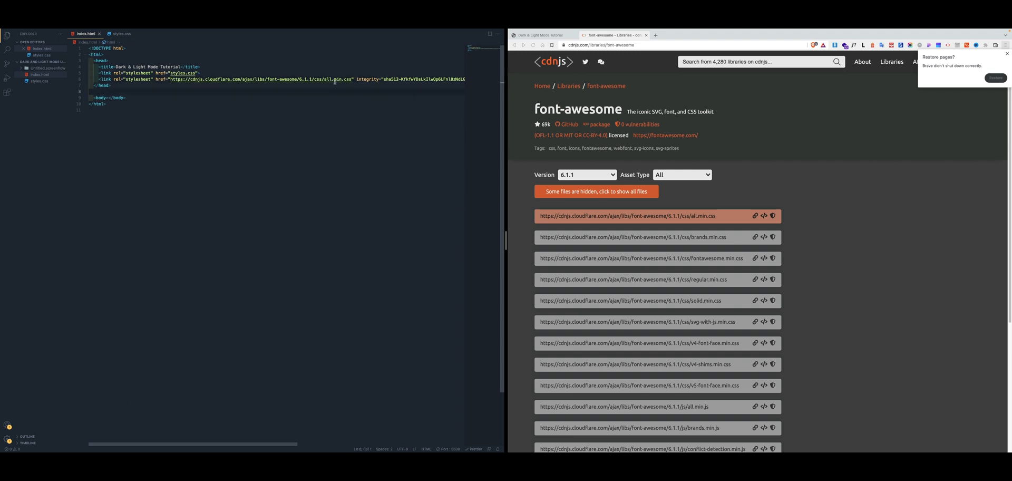
- Return to the localhost preview, dismiss the restore notice, and start a div below the head
left_click(541, 35)
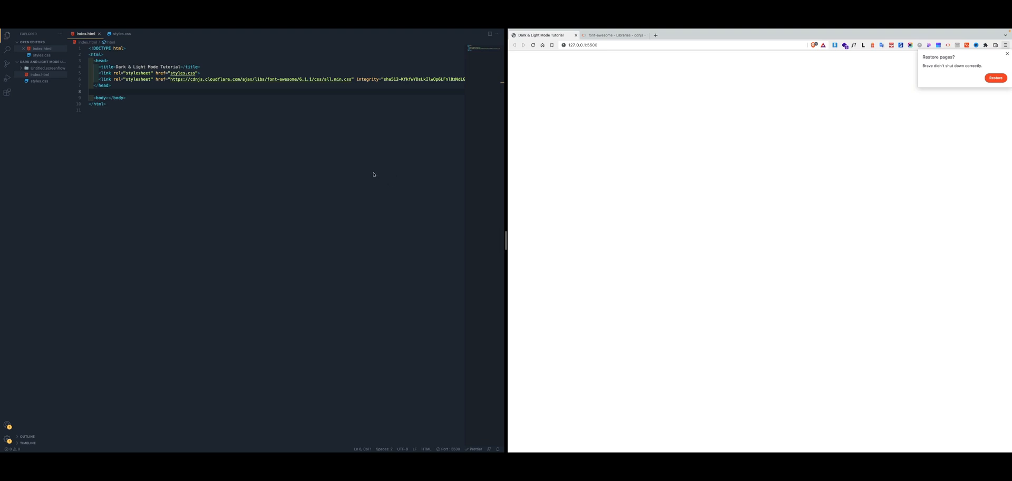
mouse_move(801, 113)
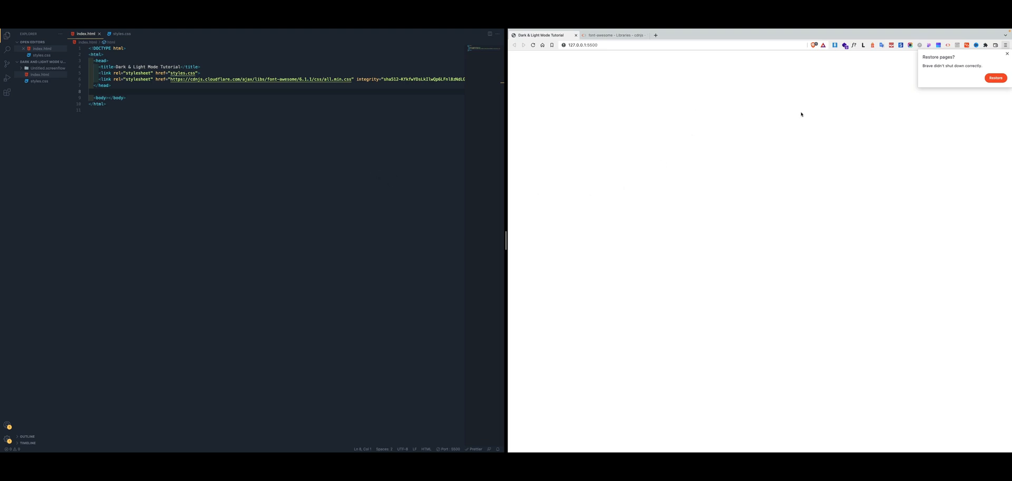
left_click(1006, 54)
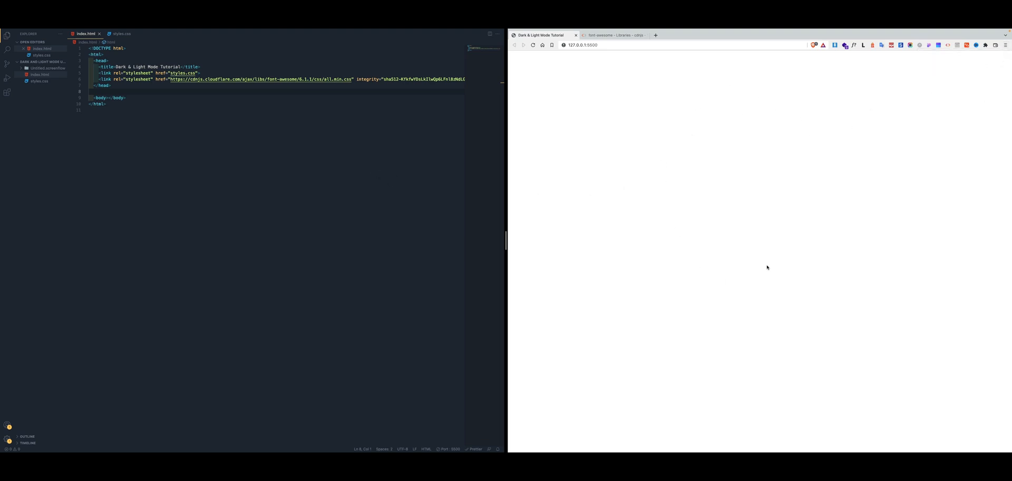
mouse_move(329, 146)
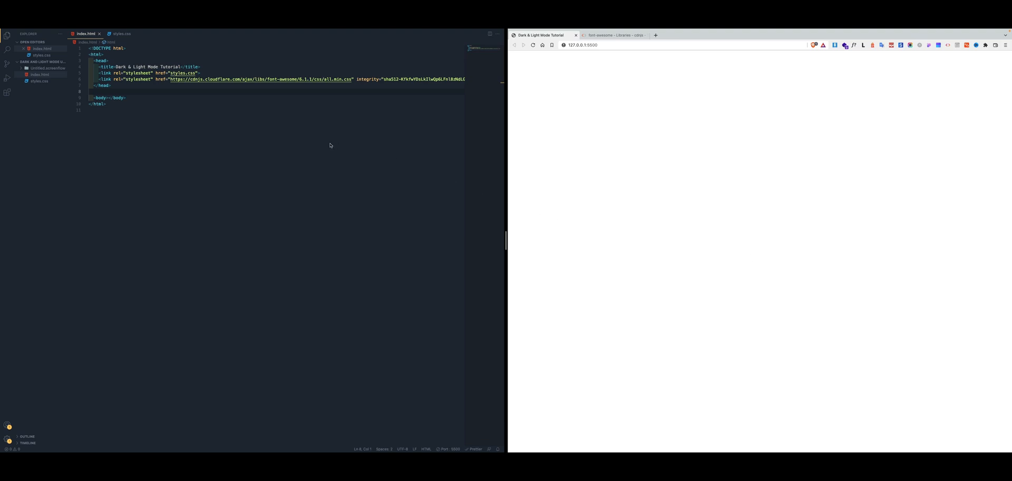
mouse_move(353, 200)
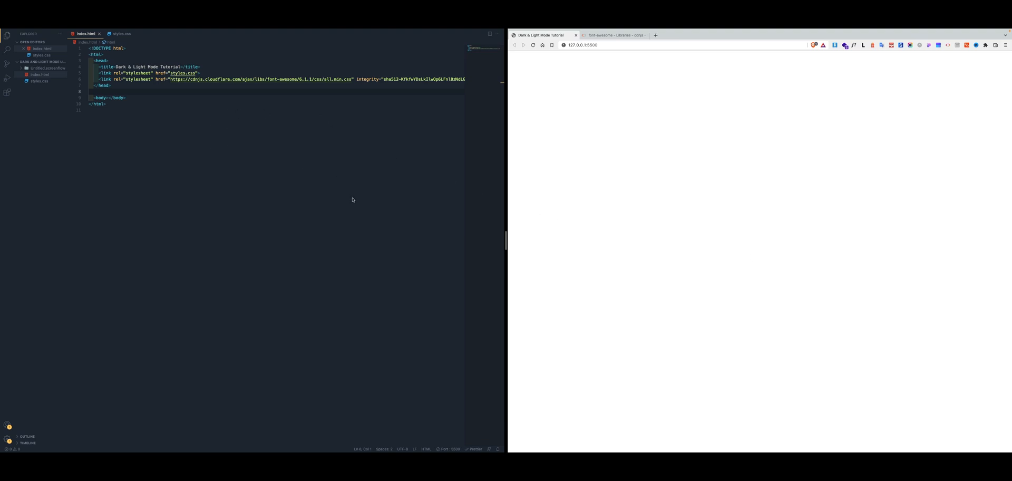
mouse_move(307, 130)
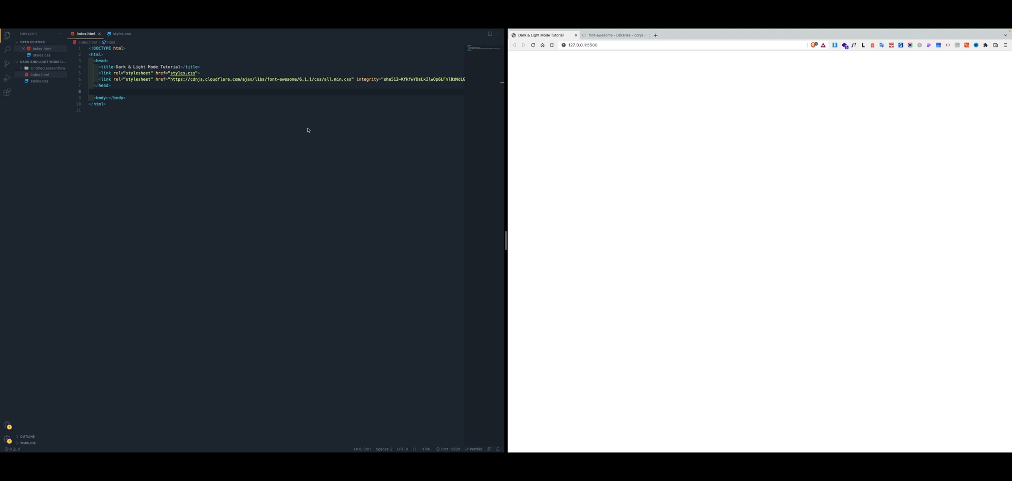
left_click(146, 91)
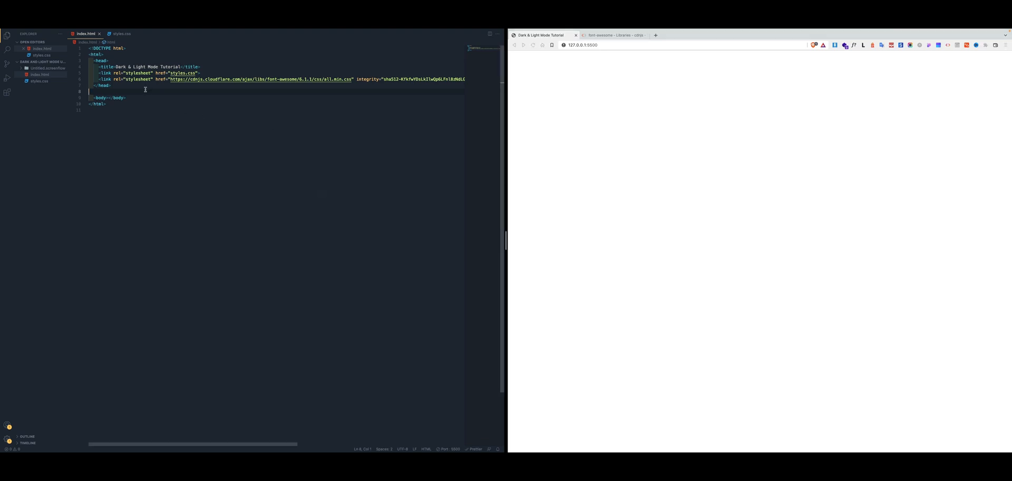
mouse_move(847, 239)
type("<div></div>")
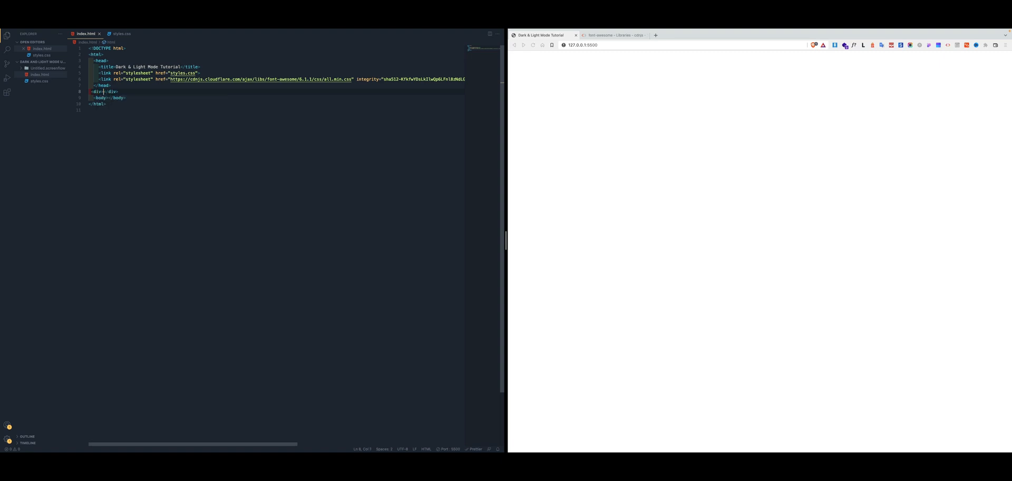
- Give the div id "toggle" and nest an <i class="indicator"> with a moon icon element inside
type("c")
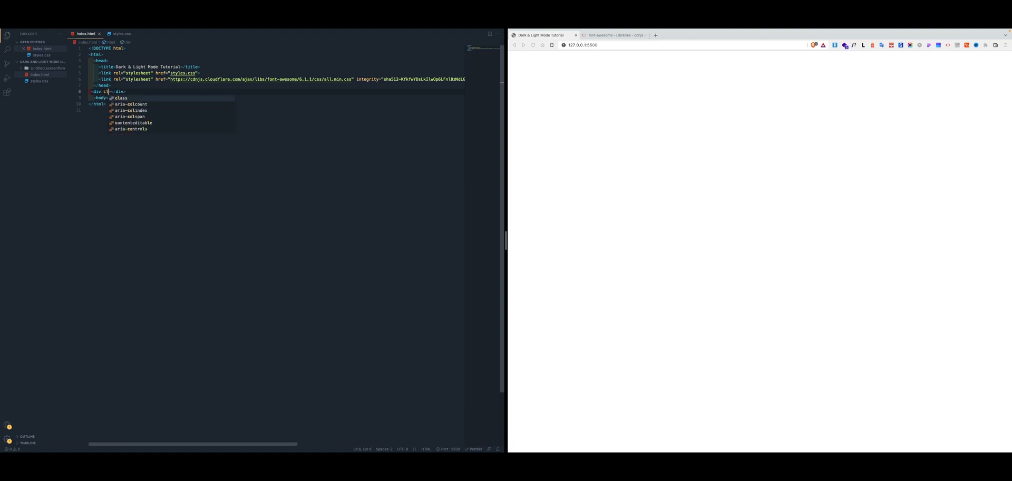
type("id=\"toggle")
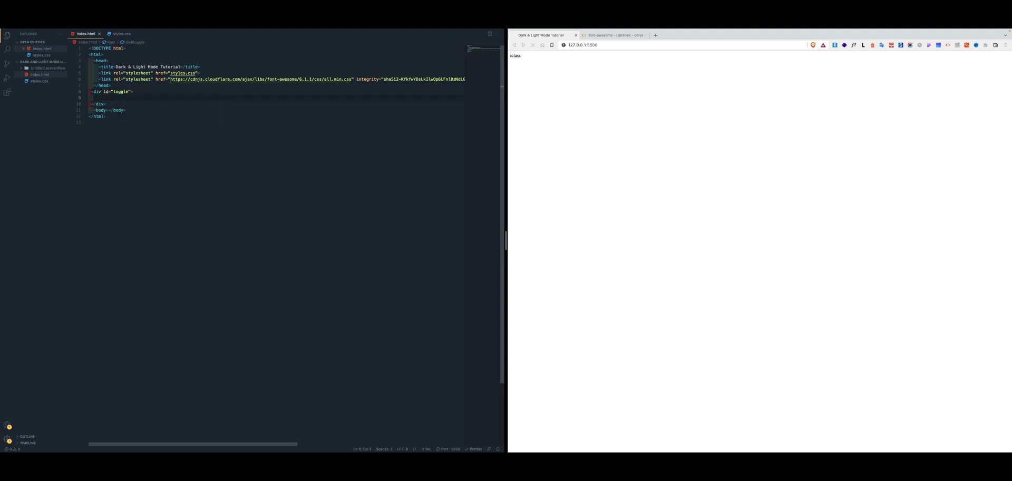
type("<i class=\"indicator\">")
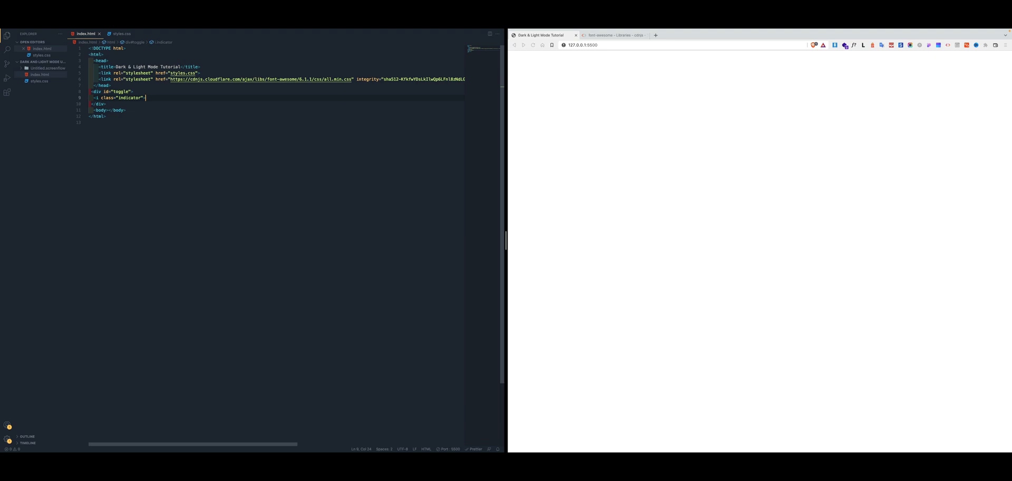
type(">")
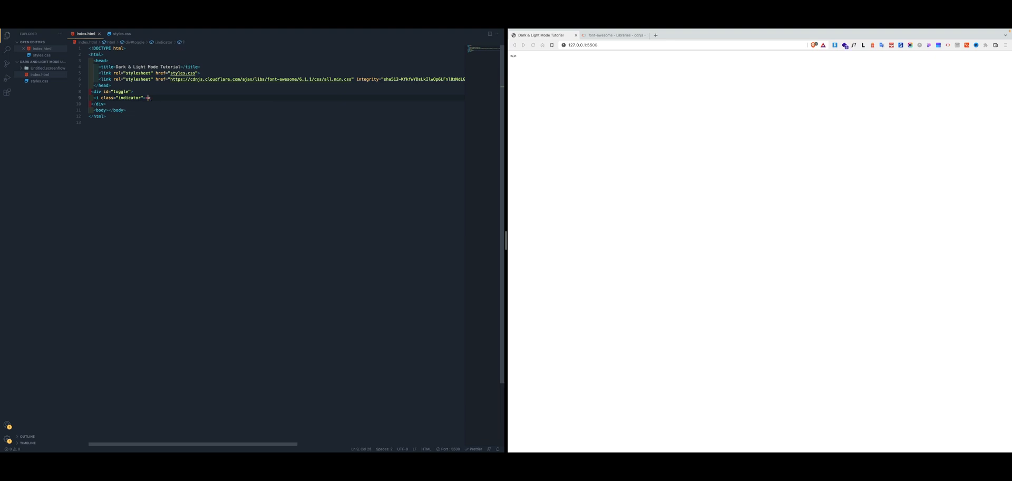
type("<i class=\"moon-ico\"></i>")
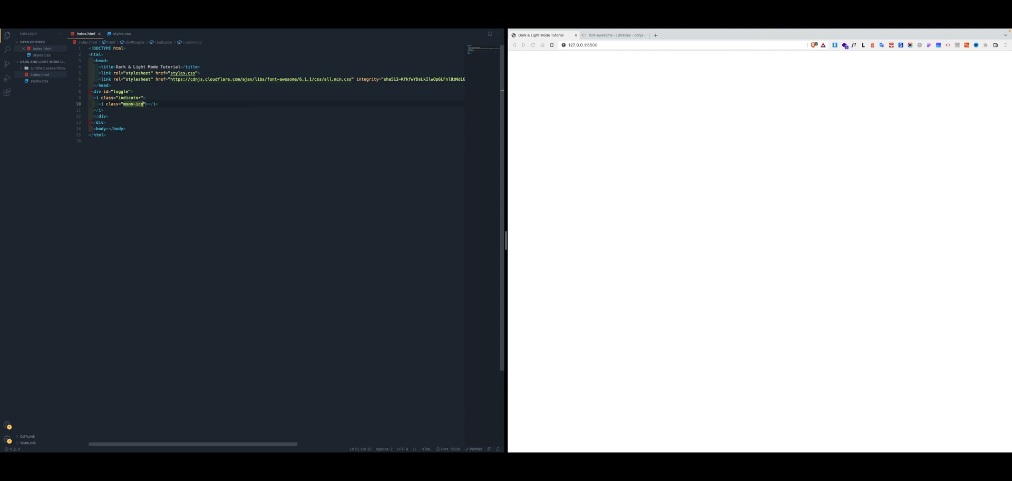
- Add fa-solid moon and sun Font Awesome icon elements inside the indicator
type("fa-solid fa-moon")
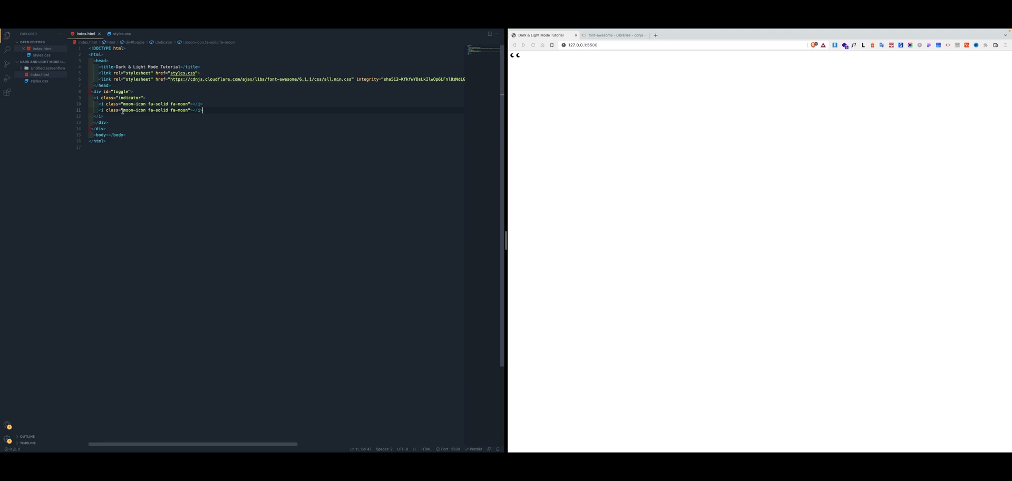
left_click(133, 109)
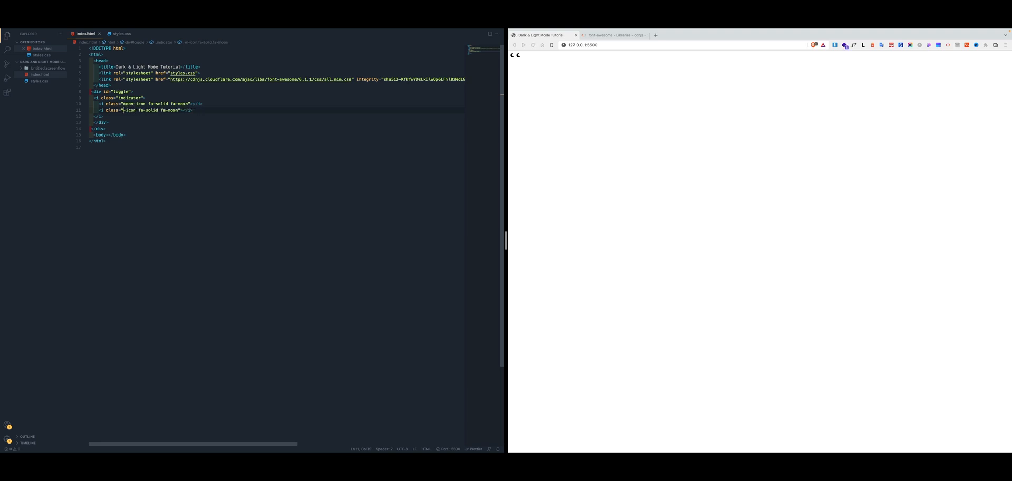
type("sun")
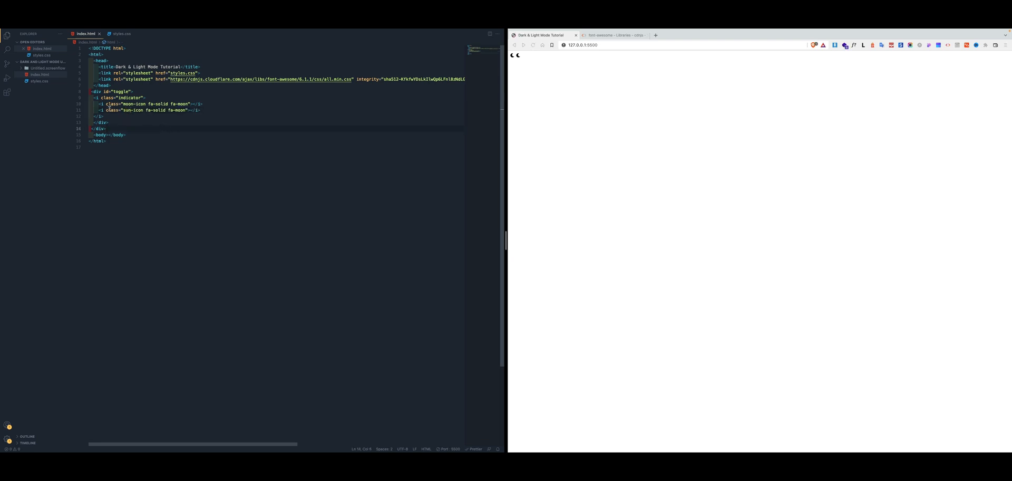
left_click(119, 104)
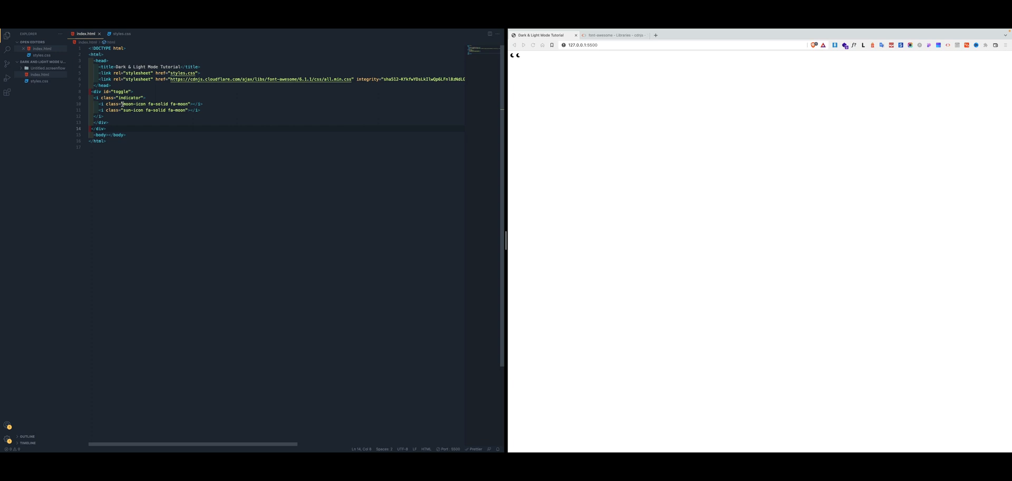
double_click(133, 104)
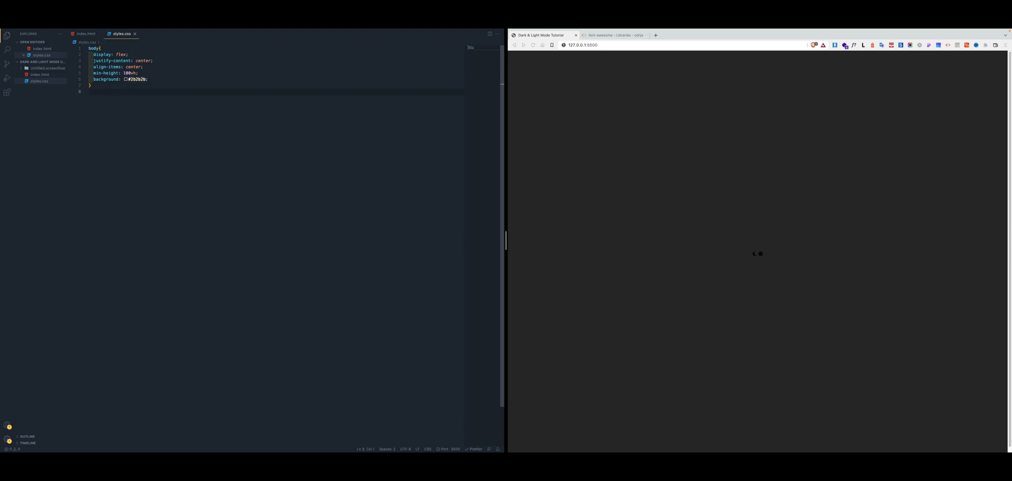
mouse_move(146, 107)
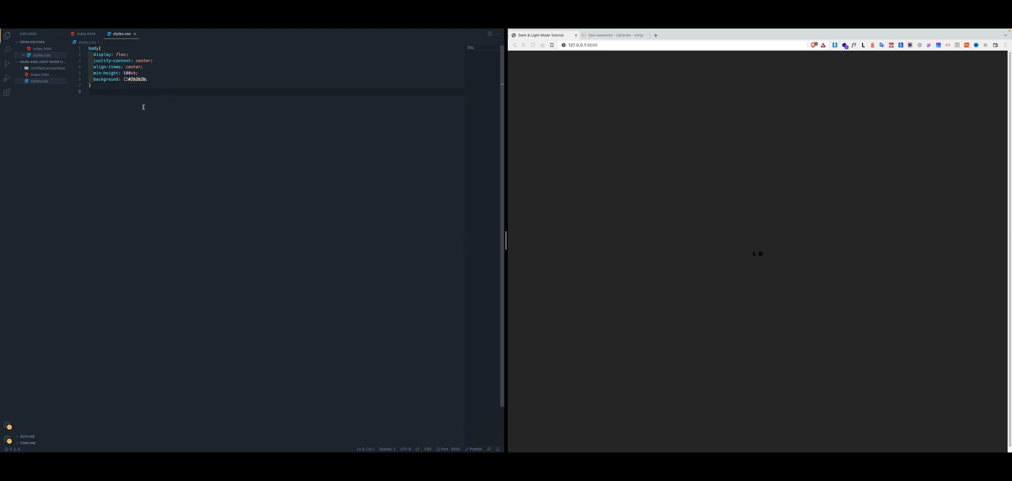
mouse_move(638, 154)
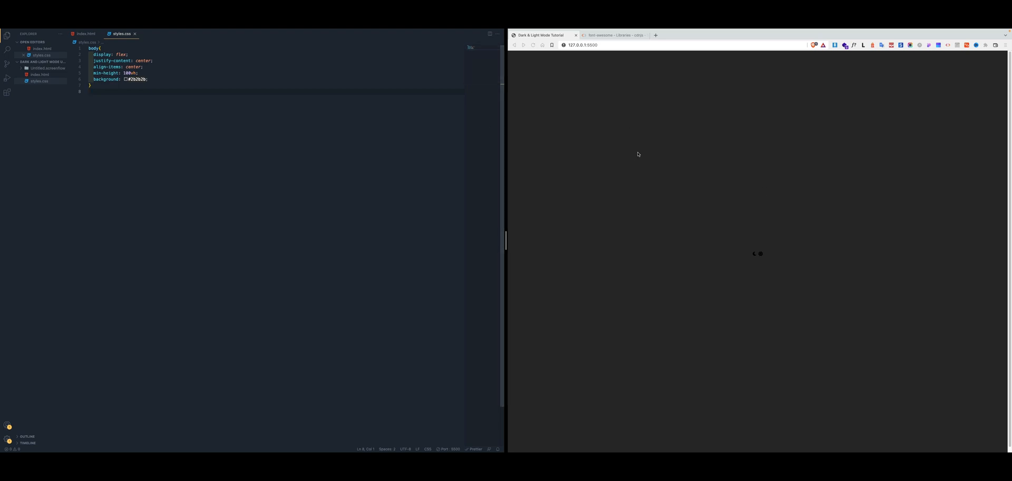
mouse_move(745, 227)
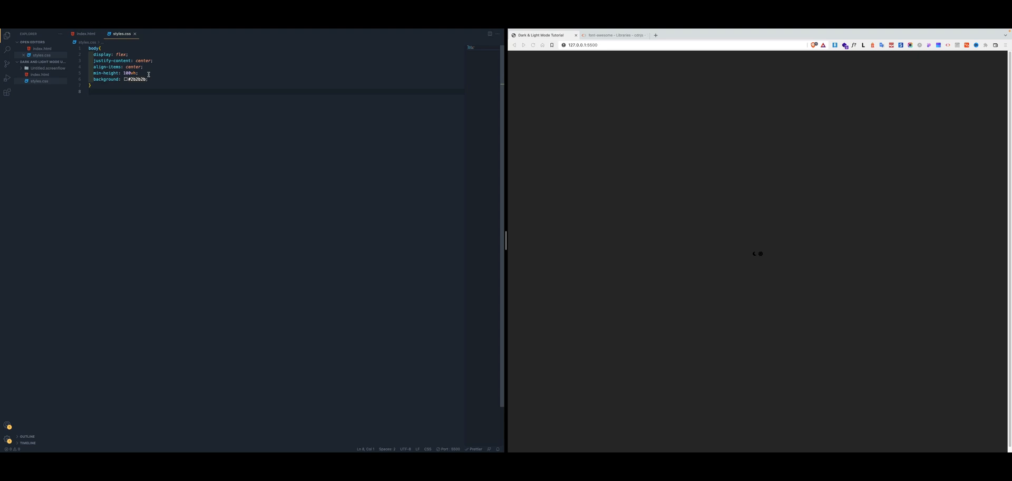
- Write a body.active rule setting the background to white #fff
left_click_drag(95, 53, 146, 72)
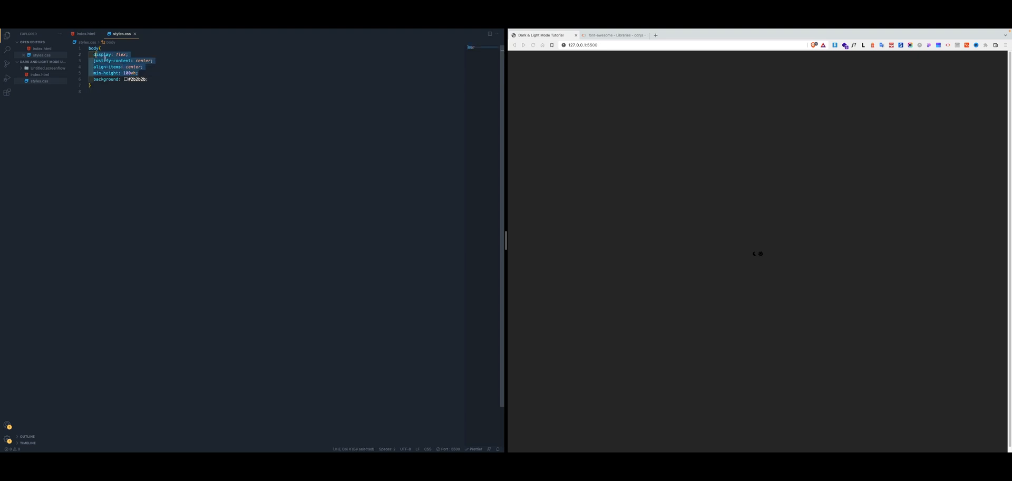
mouse_move(781, 248)
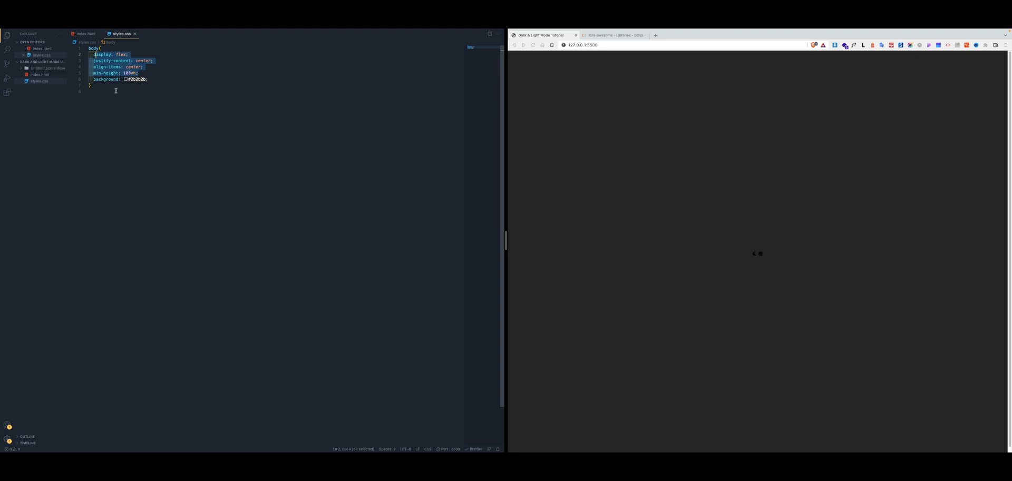
type("body")
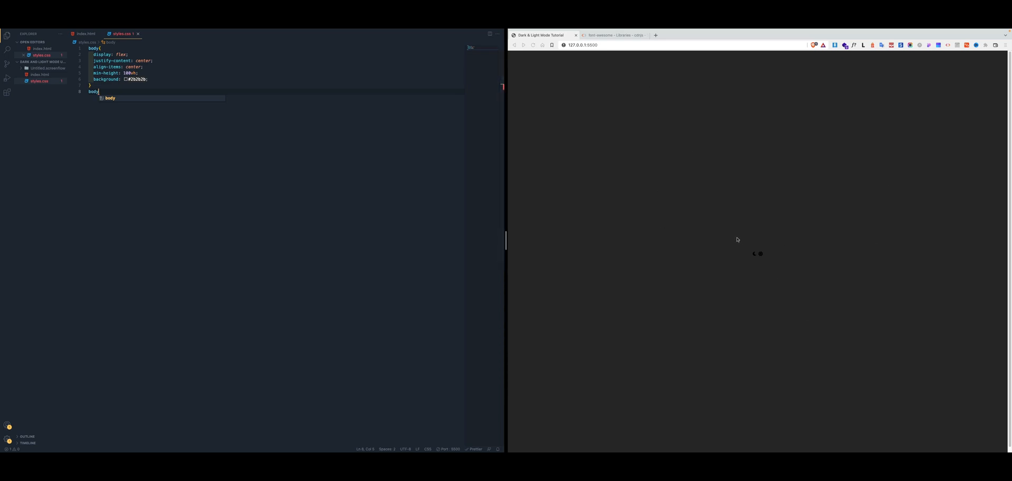
mouse_move(195, 138)
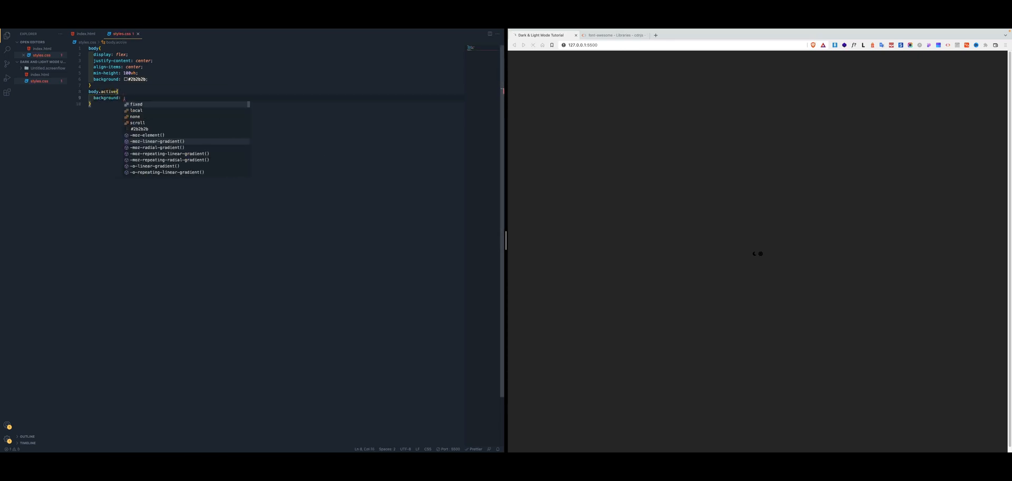
type("#fff")
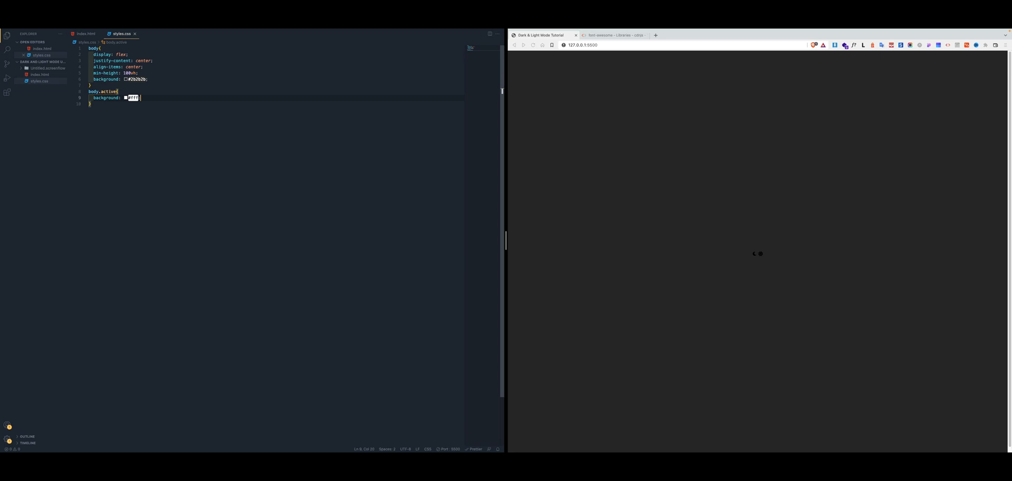
mouse_move(774, 265)
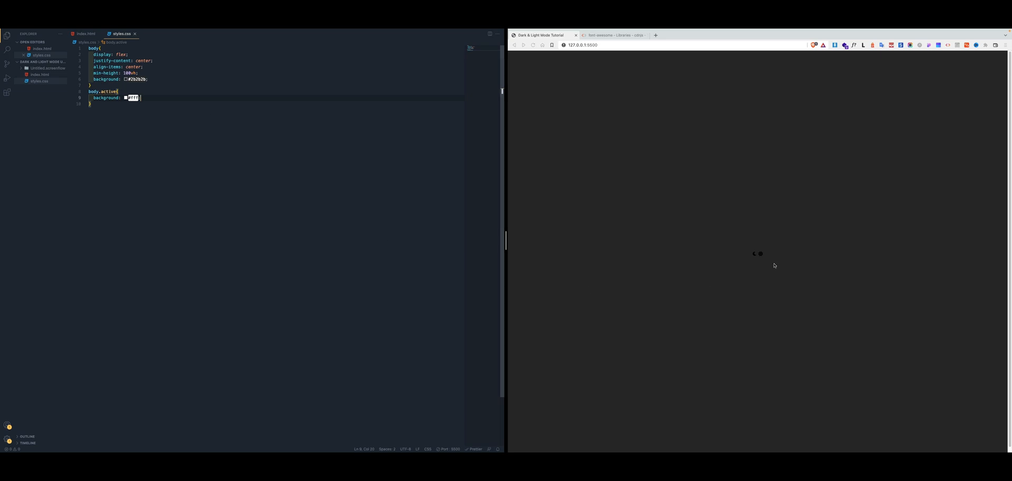
mouse_move(683, 250)
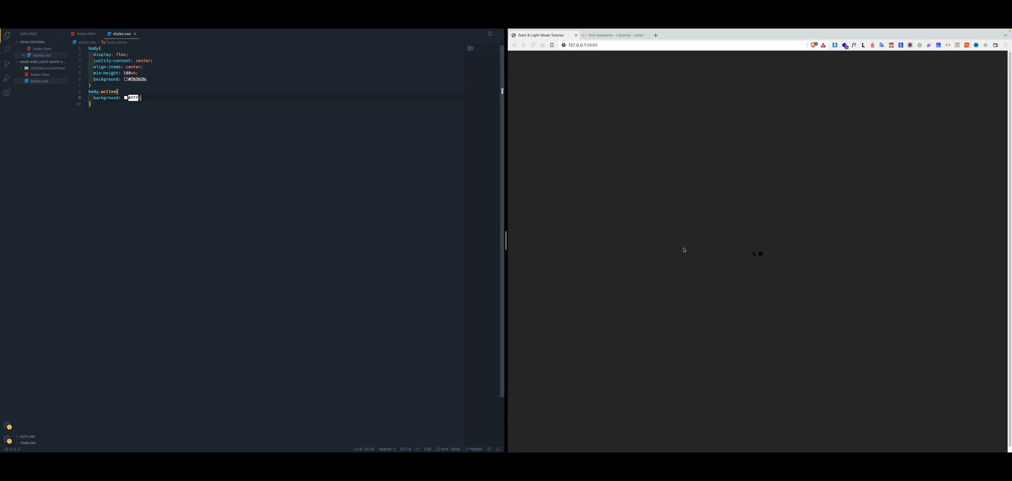
mouse_move(281, 155)
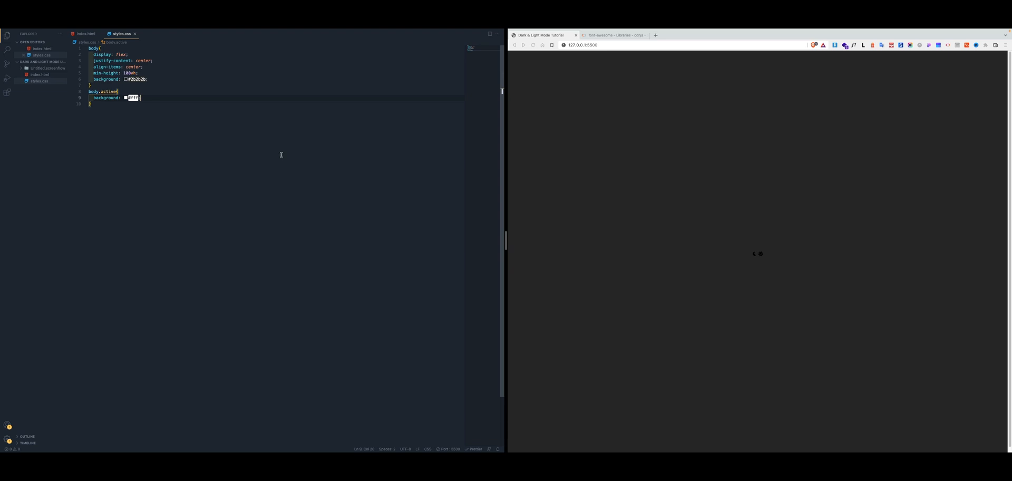
mouse_move(267, 152)
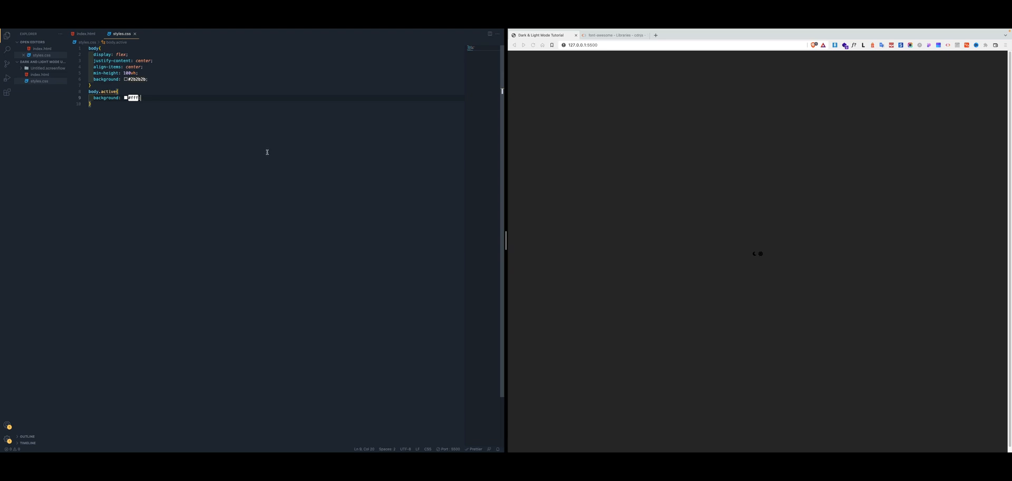
key("enter")
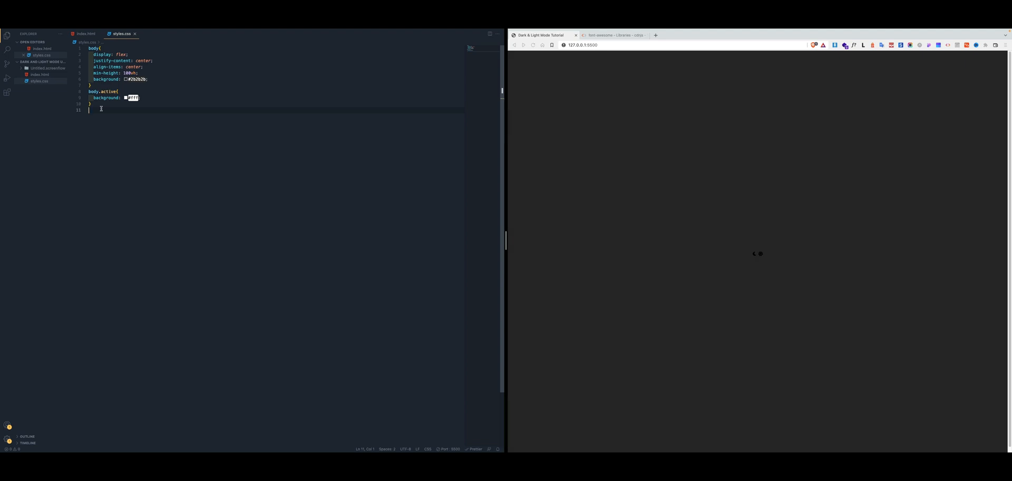
- Write a #toggle rule with size, rounded corners, #222 background and layered inset box-shadows
type("#toggle{")
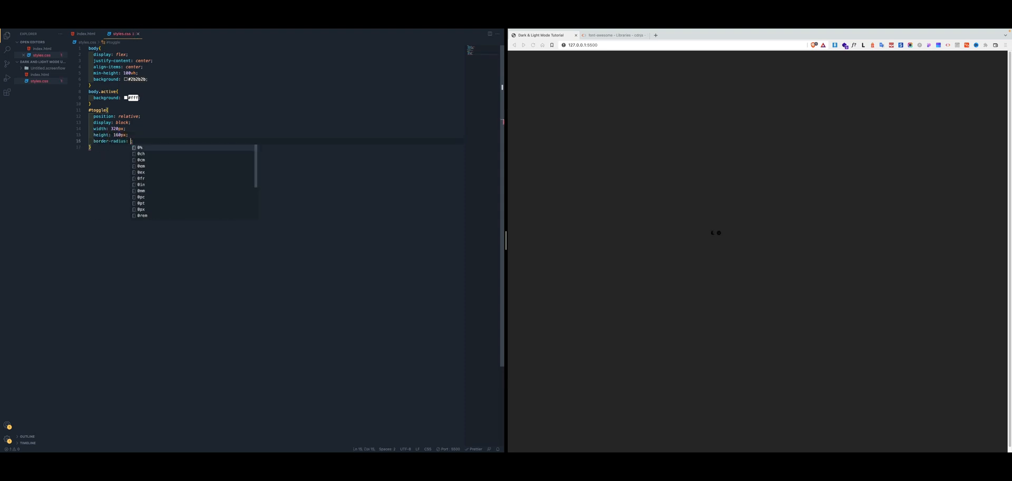
type("background: #222;")
type("cursor: pointer;")
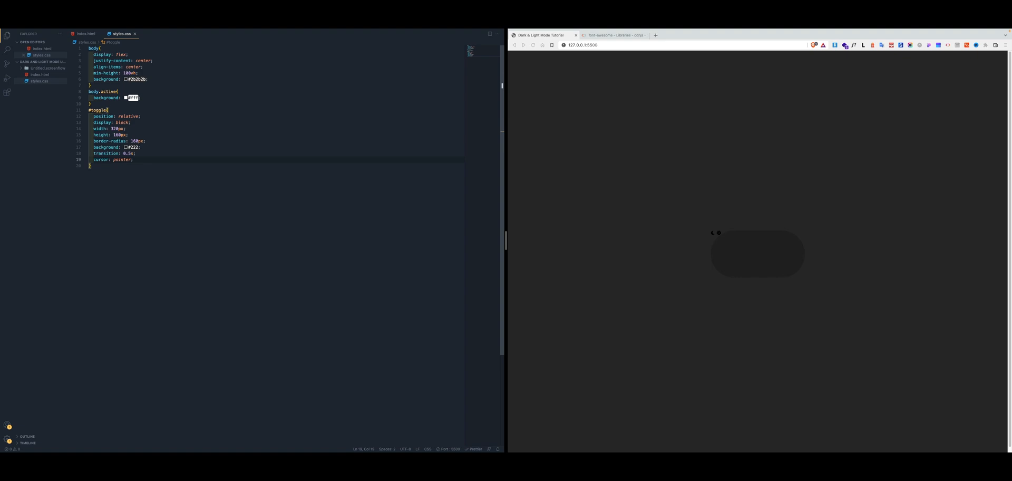
type("box-shadow: inset 0 8px 60px rgba(0, 0, 0, 0.1),")
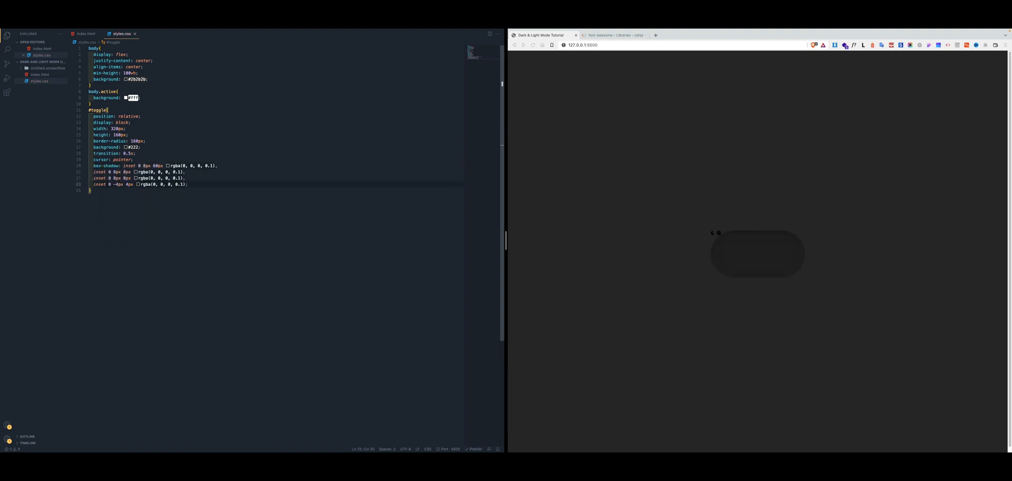
left_click(188, 183)
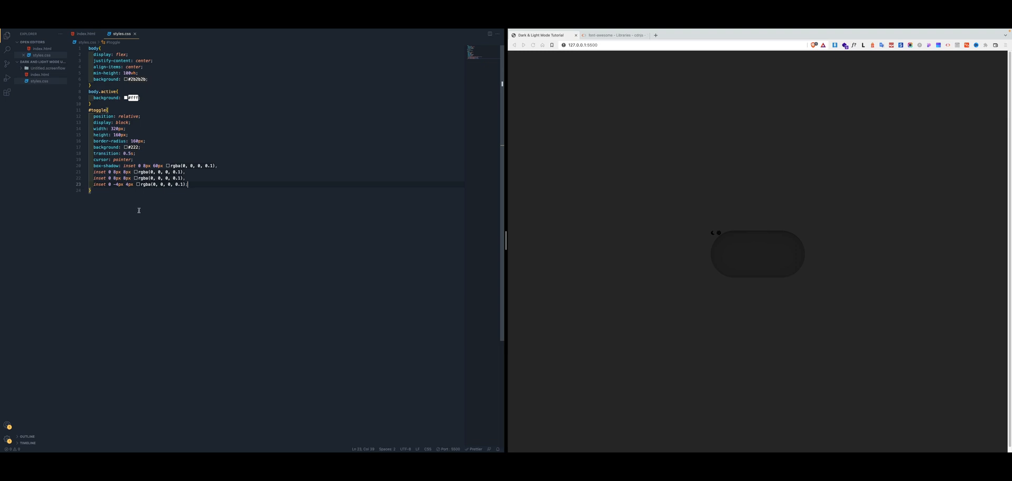
mouse_move(155, 136)
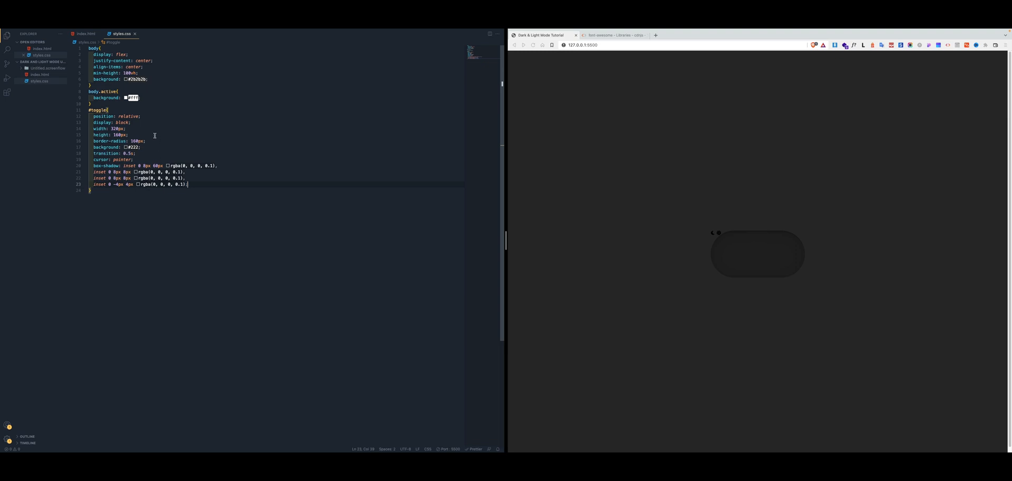
mouse_move(160, 147)
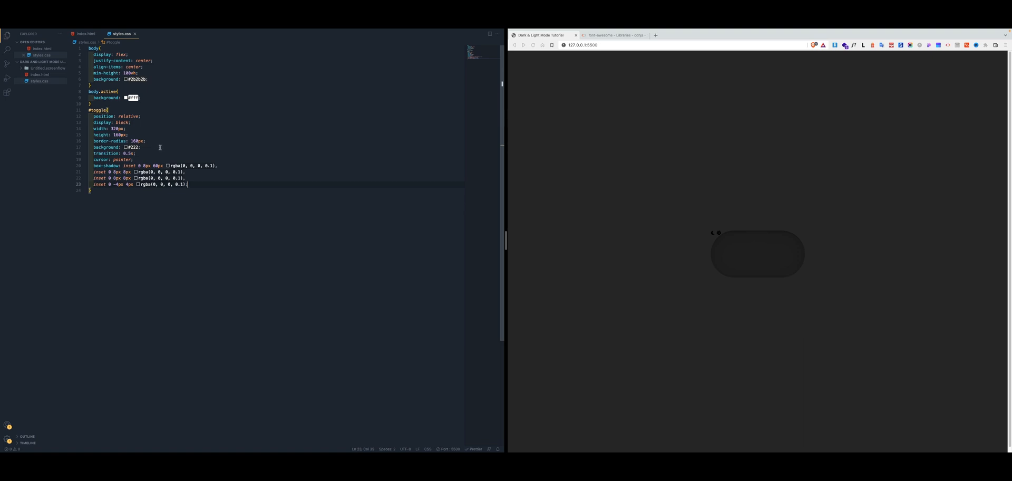
mouse_move(830, 286)
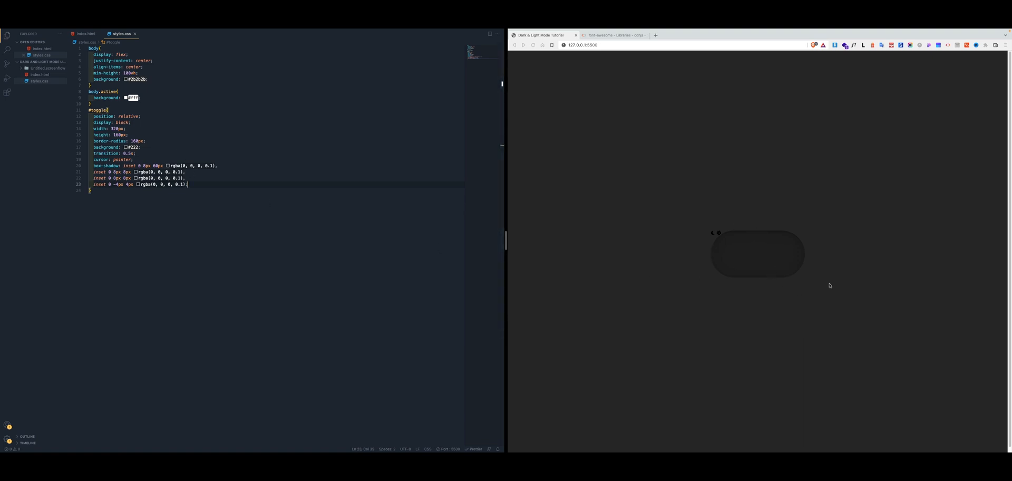
mouse_move(764, 291)
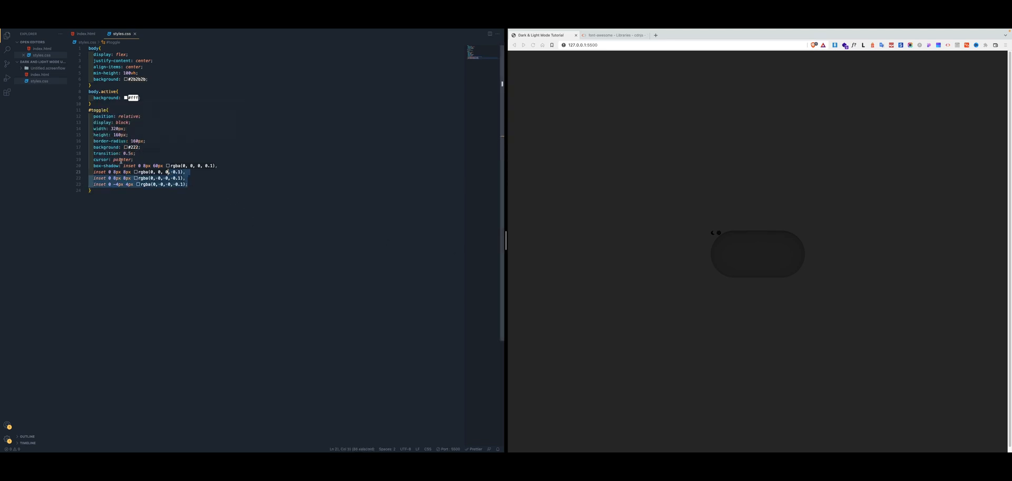
mouse_move(104, 141)
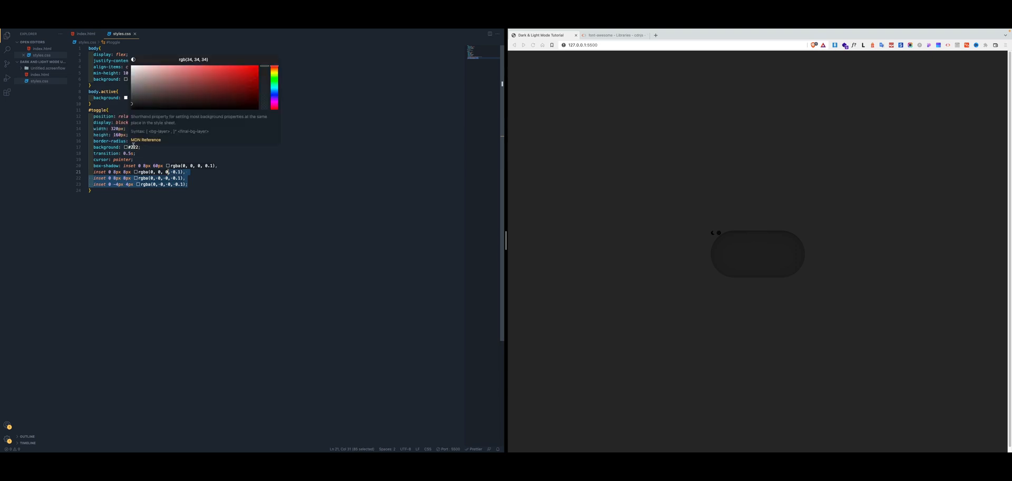
left_click(196, 141)
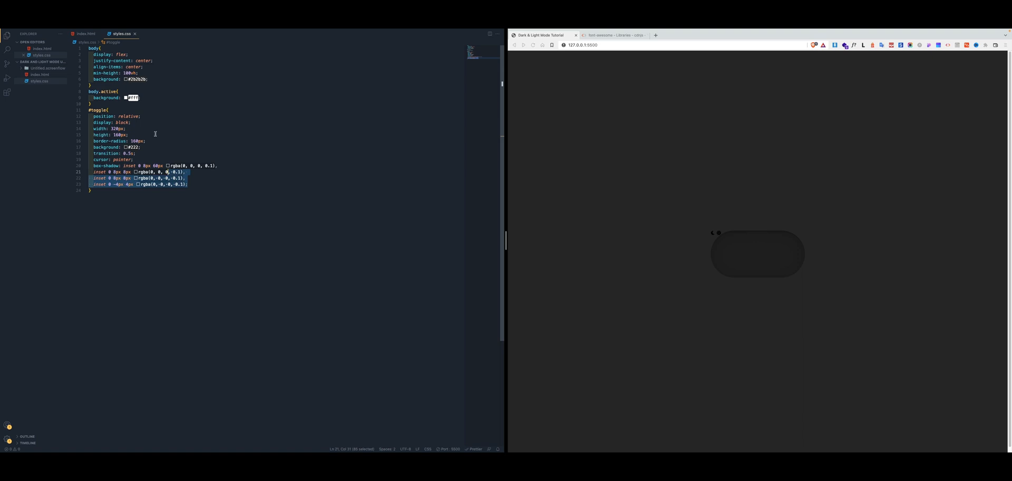
mouse_move(158, 198)
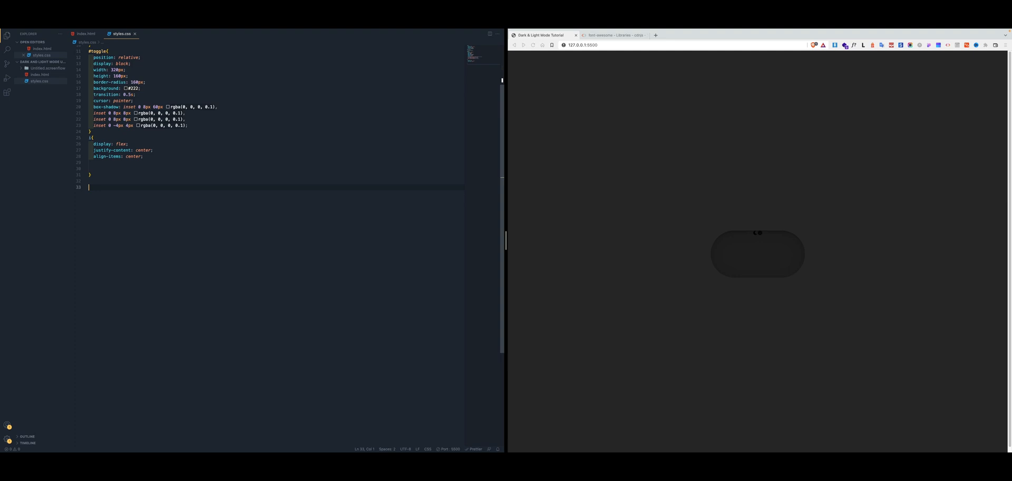
mouse_move(330, 209)
type("i")
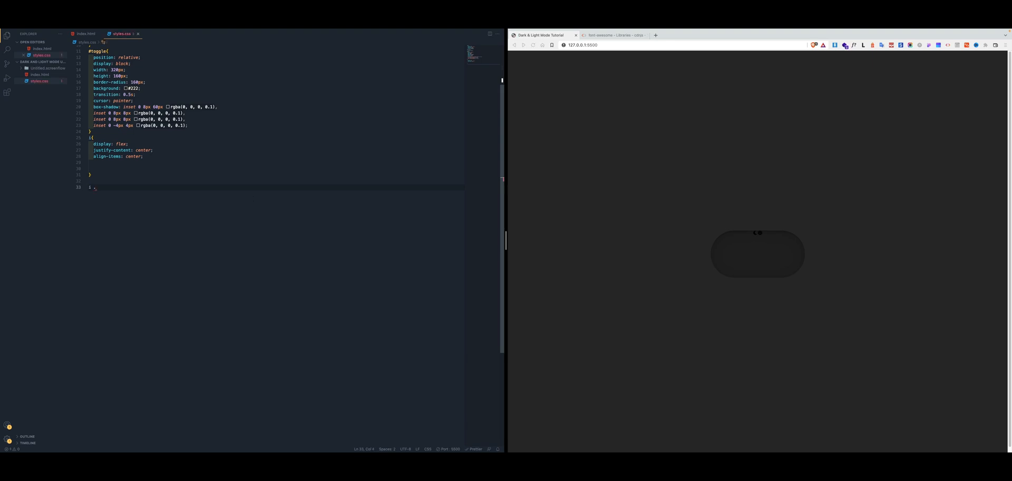
- Add .moon-icon and .sun-icon rules with 30px font-size and a light colour
type(".moon-")
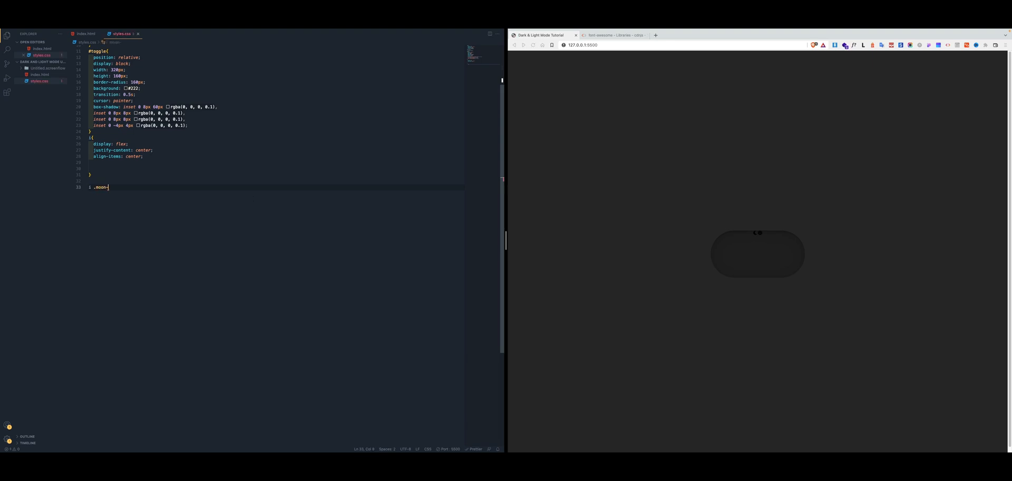
type("icon{")
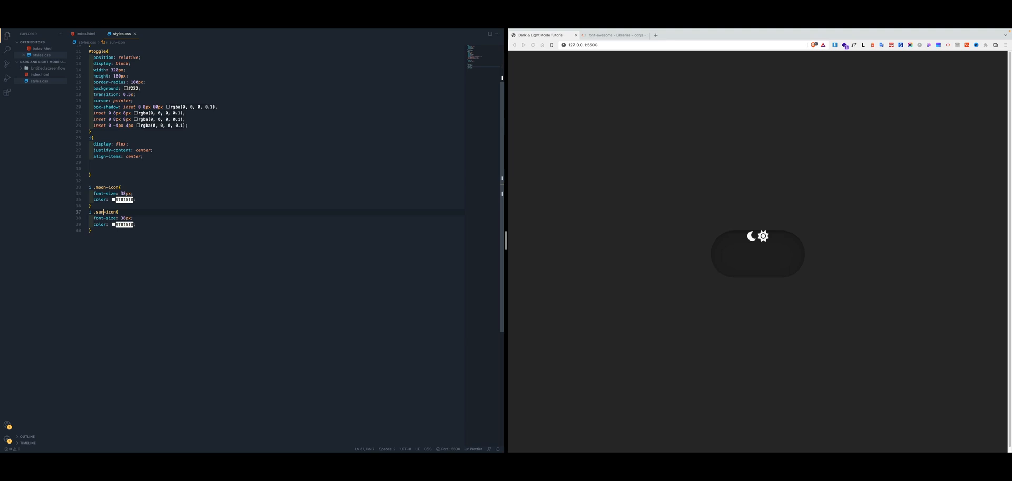
left_click(119, 212)
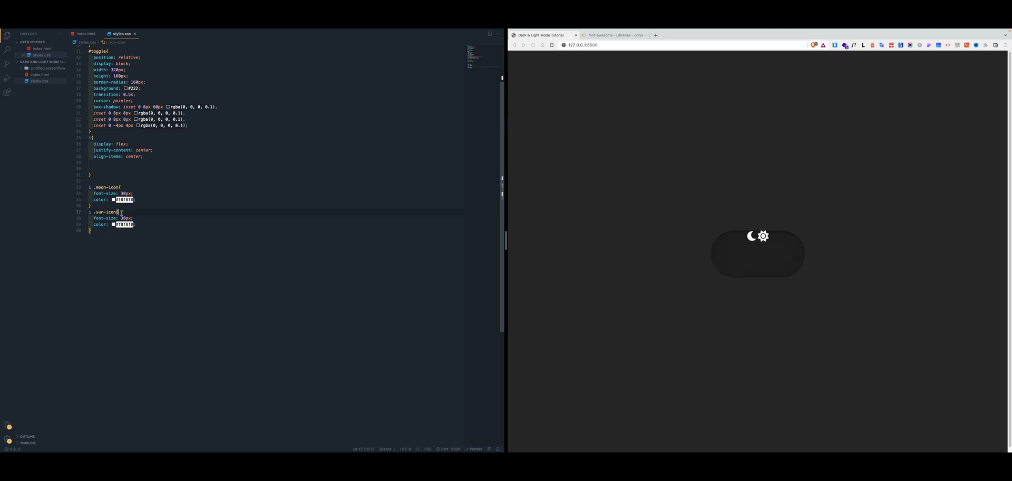
key("enter")
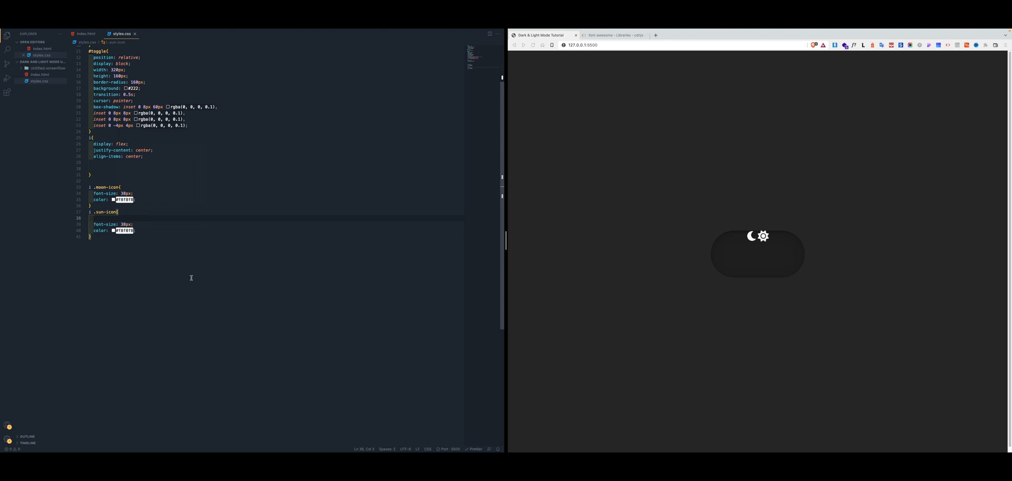
mouse_move(182, 267)
type("display: none;")
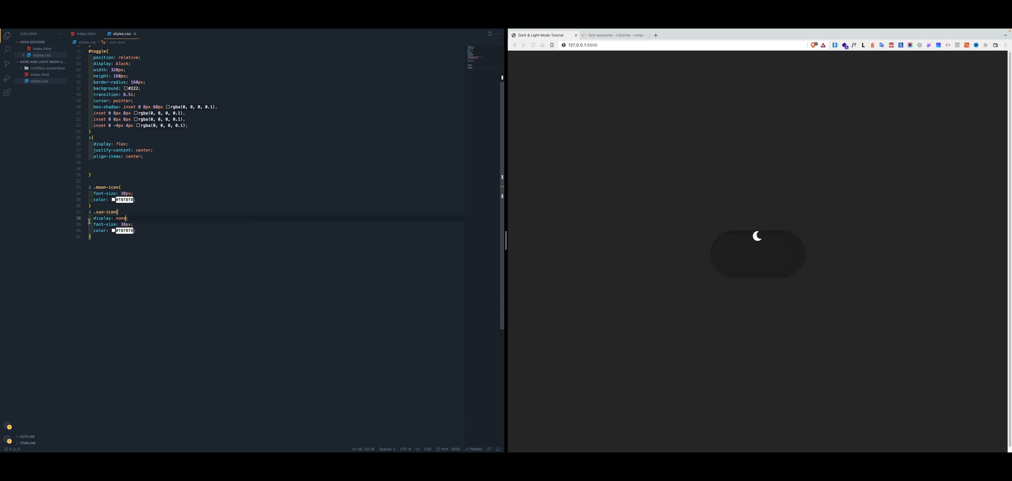
mouse_move(451, 244)
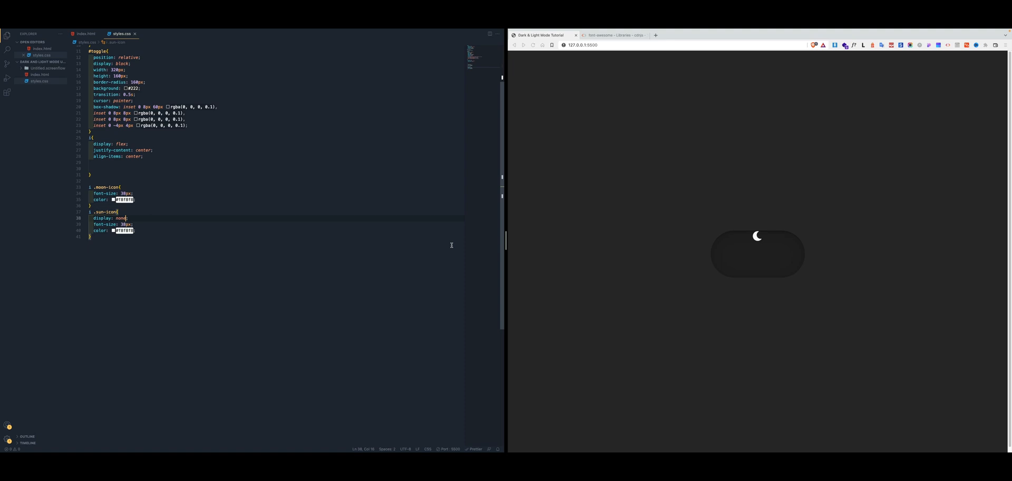
mouse_move(676, 303)
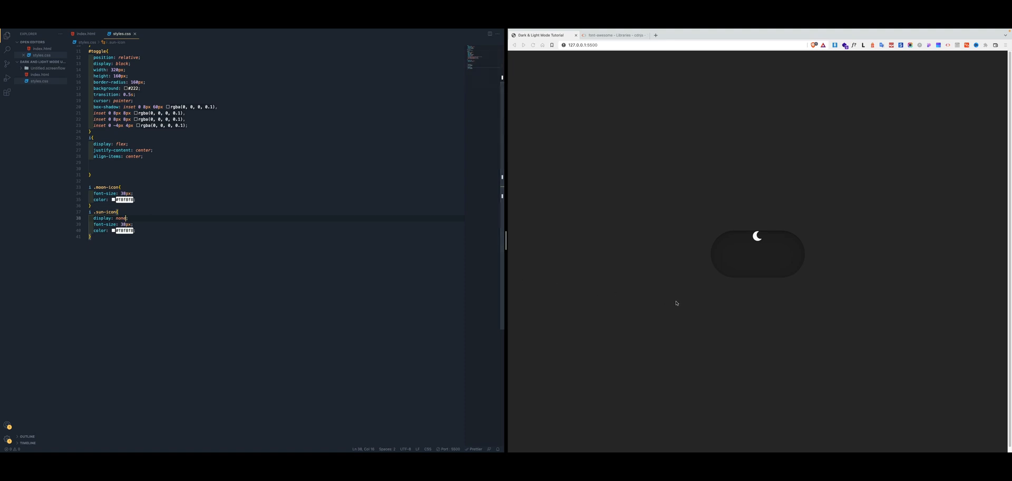
mouse_move(753, 264)
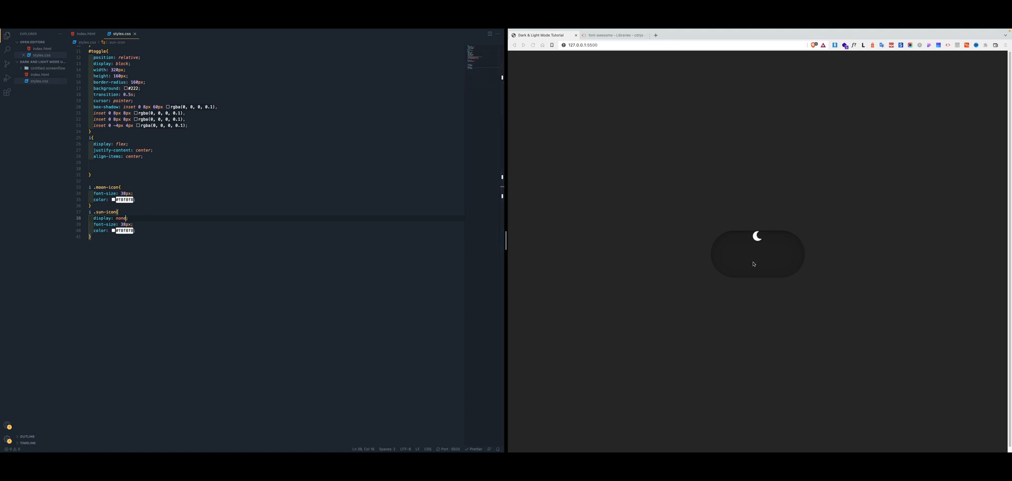
mouse_move(758, 251)
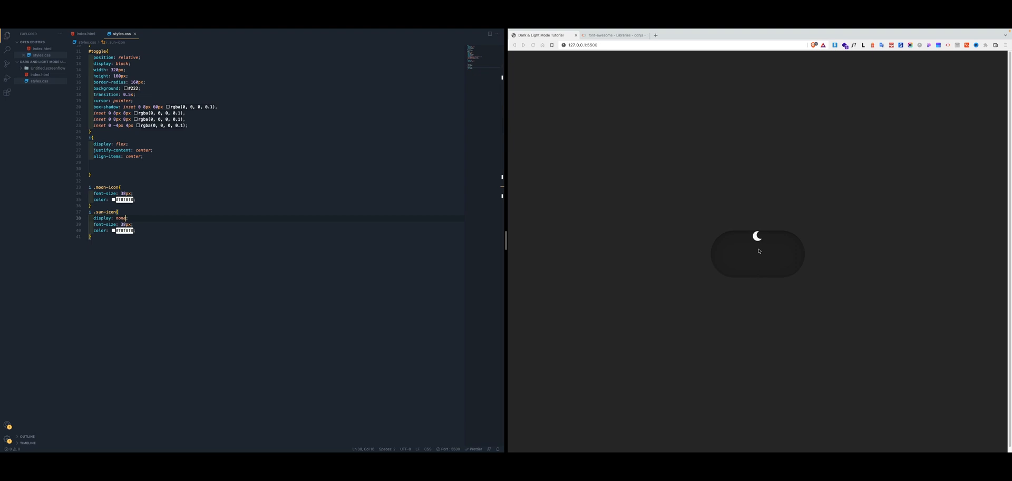
mouse_move(727, 241)
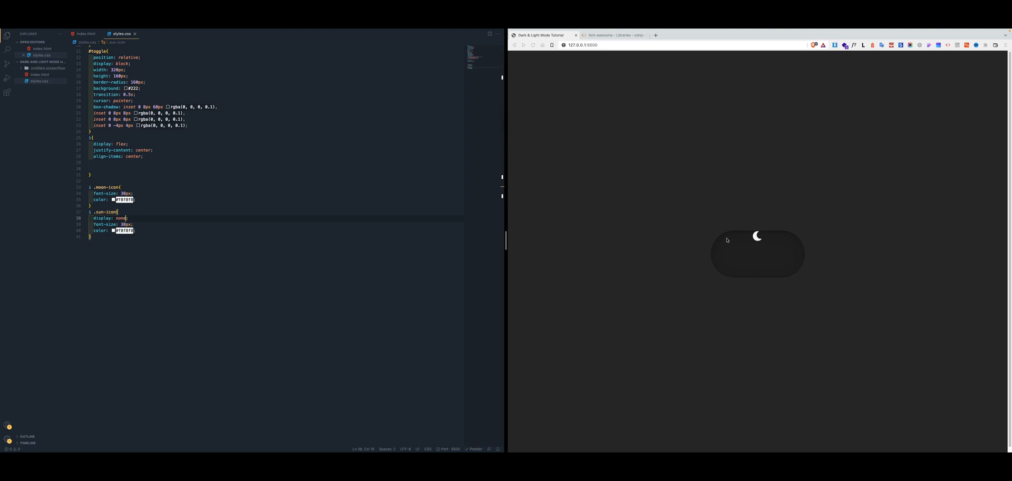
mouse_move(713, 252)
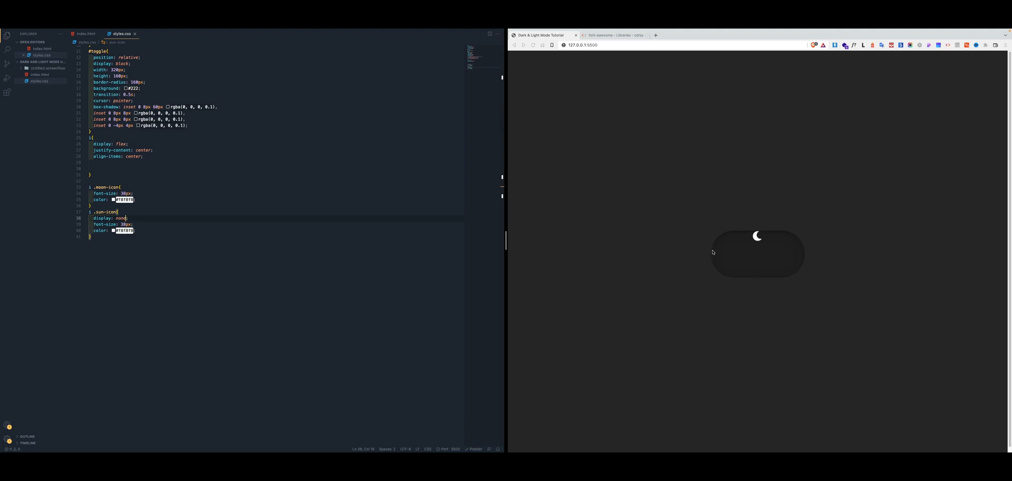
mouse_move(755, 238)
type(";")
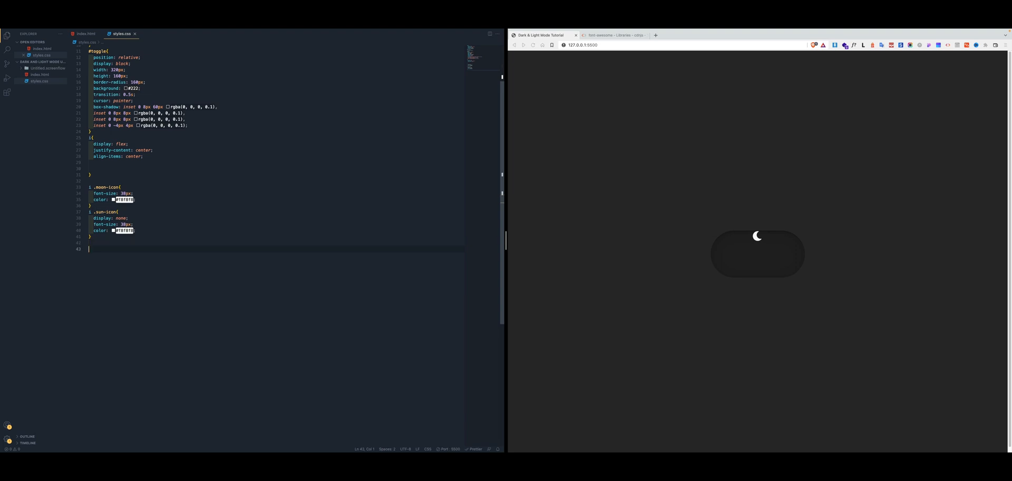
- Write #toggle .indicator: absolute, 160px round, gradient background, scale(0.9), box-shadow and 0.5s transition
type("#toggle .indicator{")
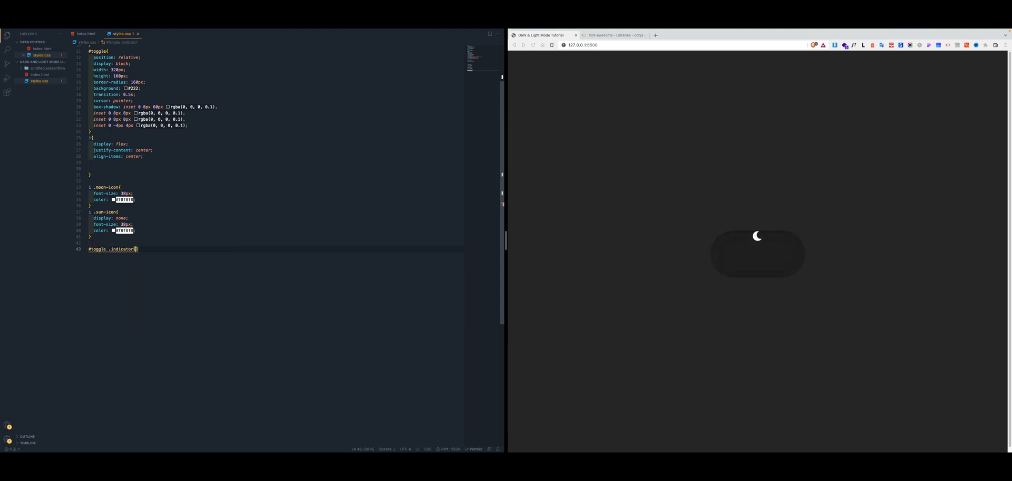
type("position: absolute;")
type("background: linear-gradient(to bottom, #444, #222);")
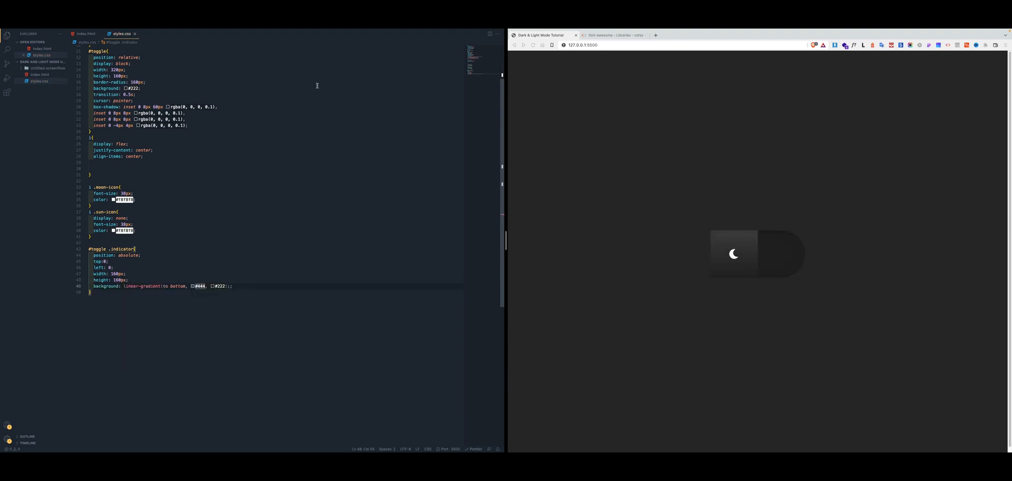
type("border-radius: 50%;")
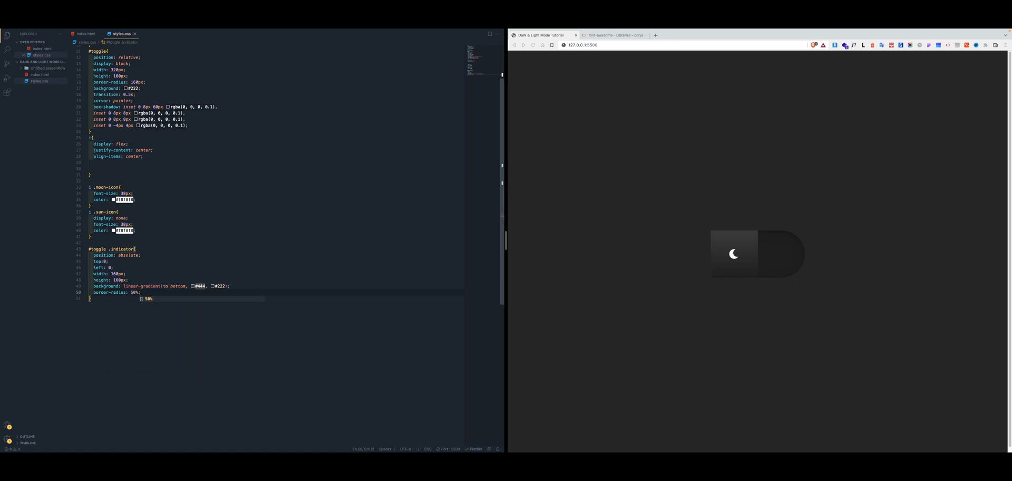
type("transform: scale(0.9);")
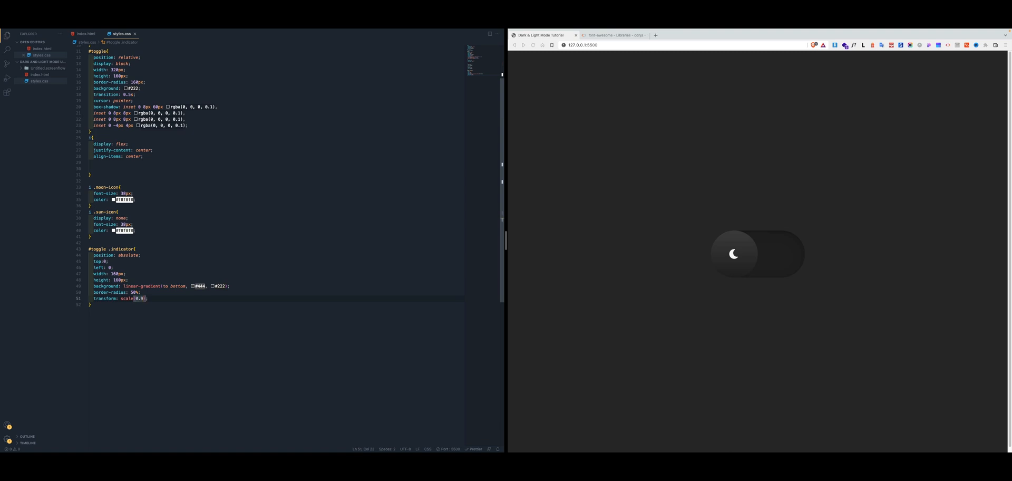
type("box-shadow: ;")
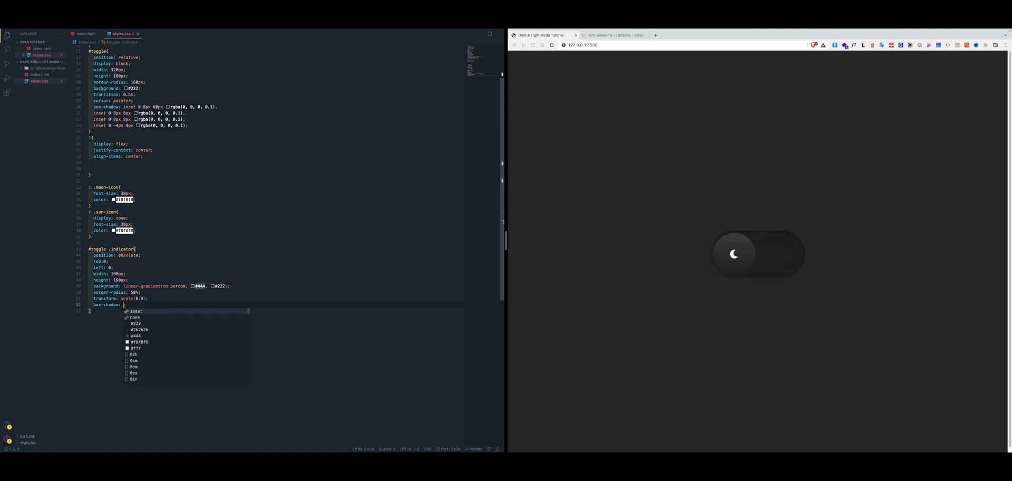
type("transition: 0.5s;")
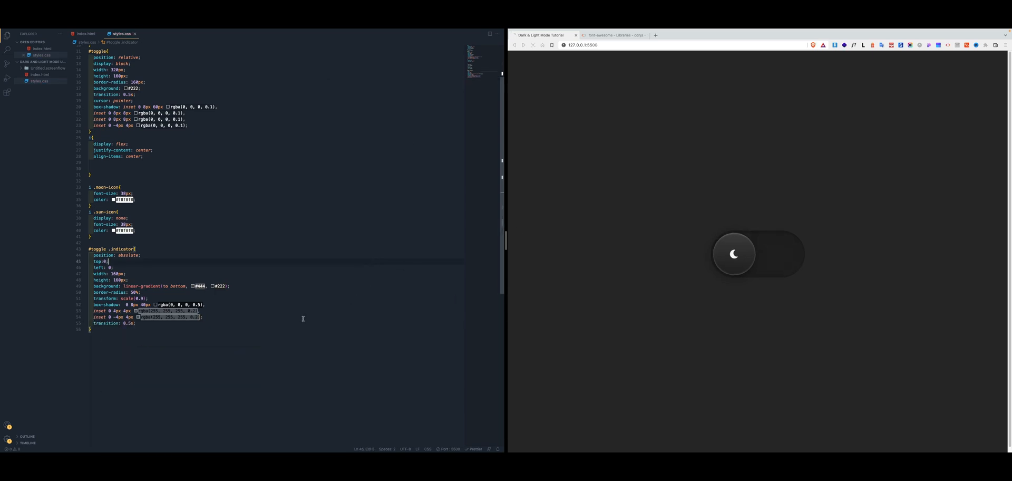
mouse_move(257, 358)
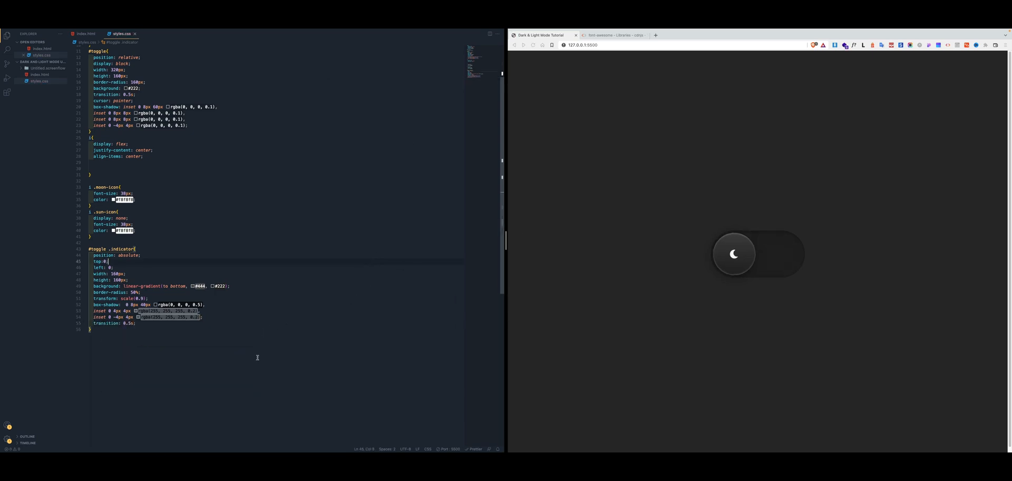
mouse_move(726, 259)
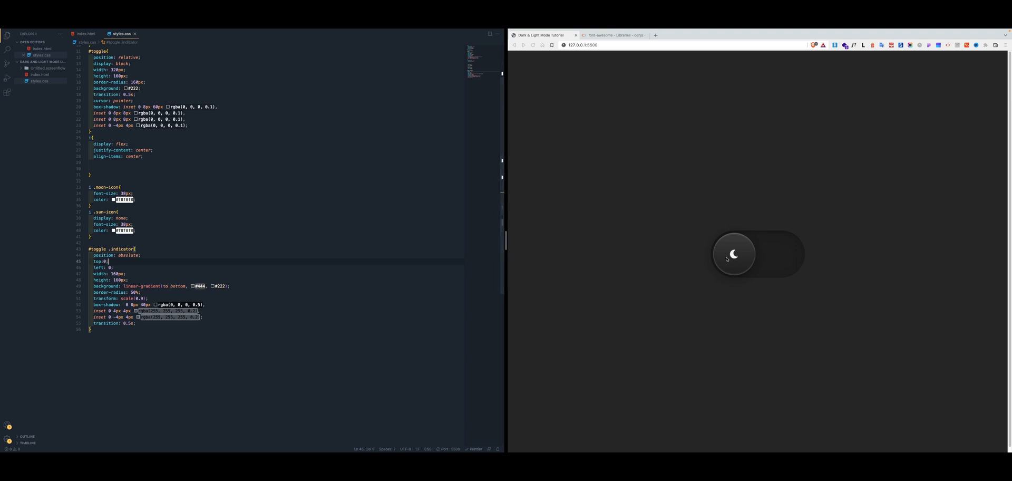
mouse_move(724, 255)
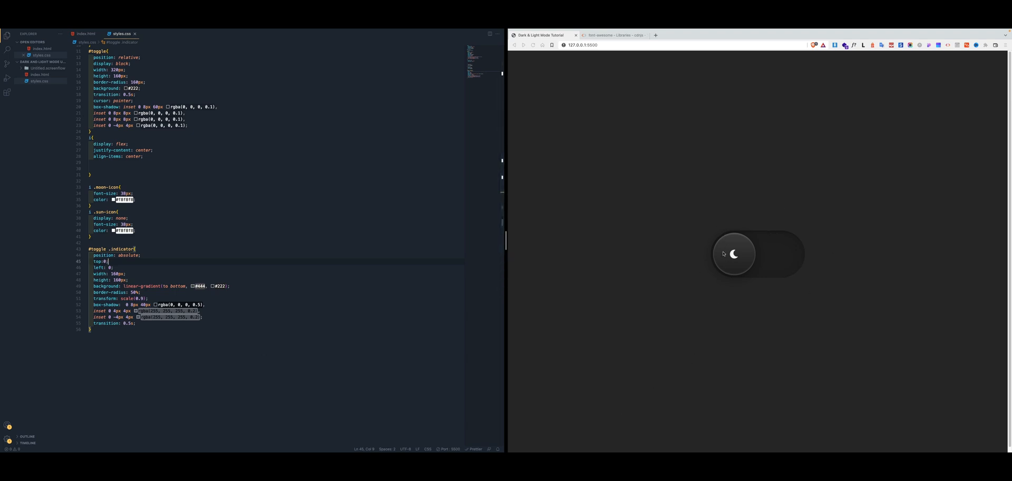
mouse_move(274, 295)
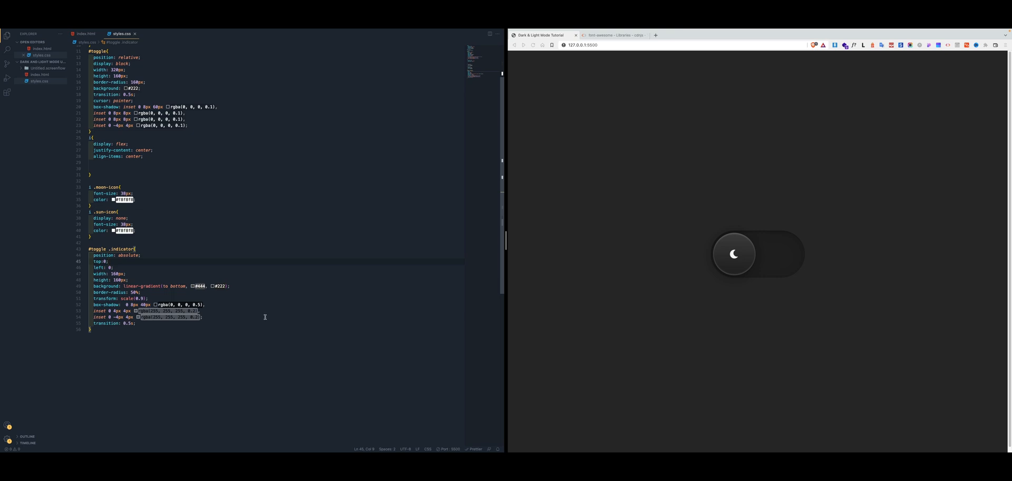
mouse_move(449, 321)
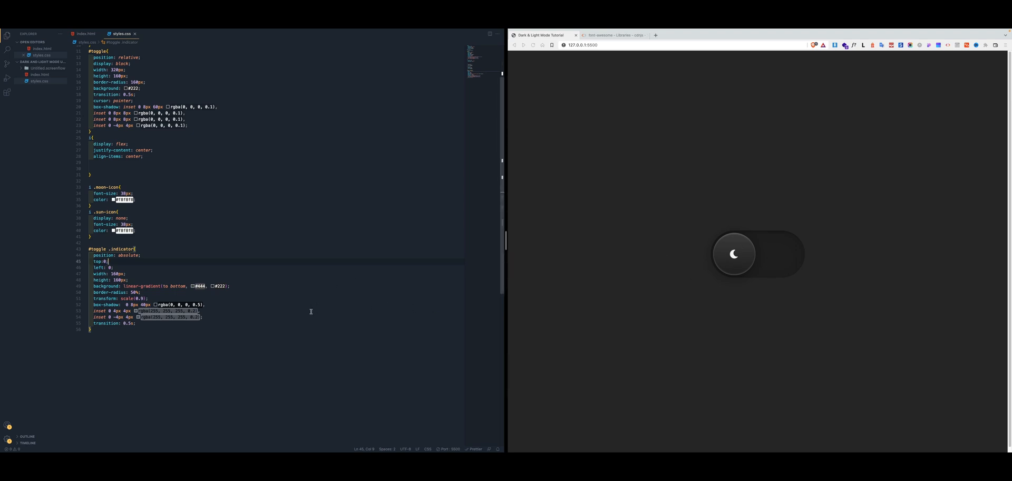
mouse_move(386, 319)
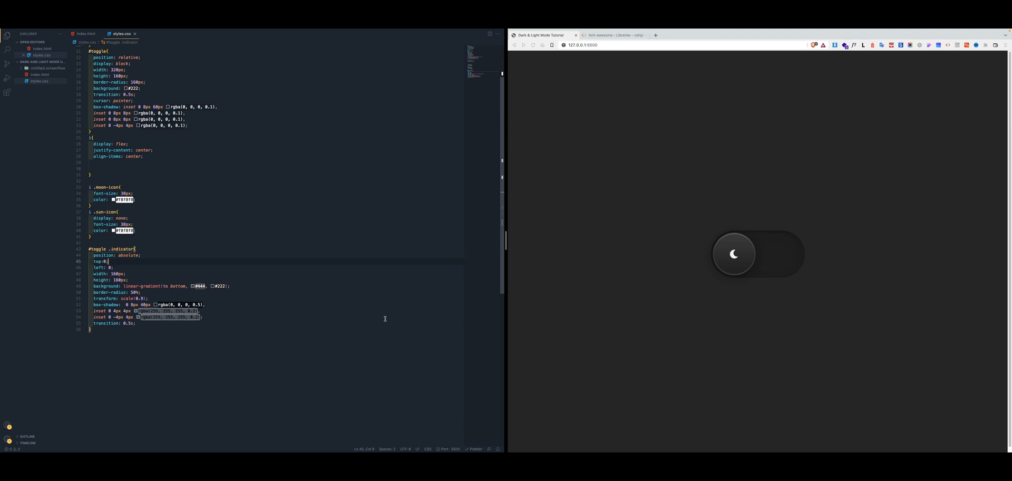
mouse_move(306, 320)
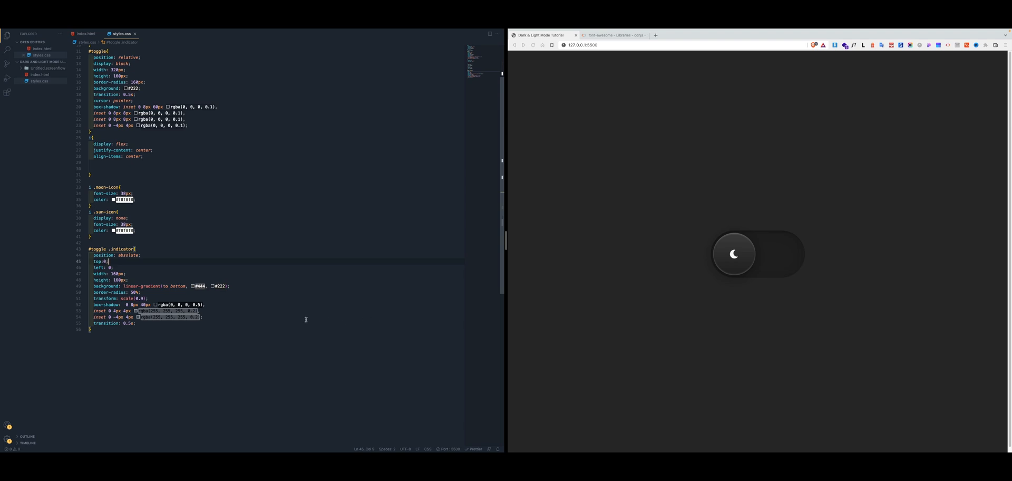
mouse_move(239, 337)
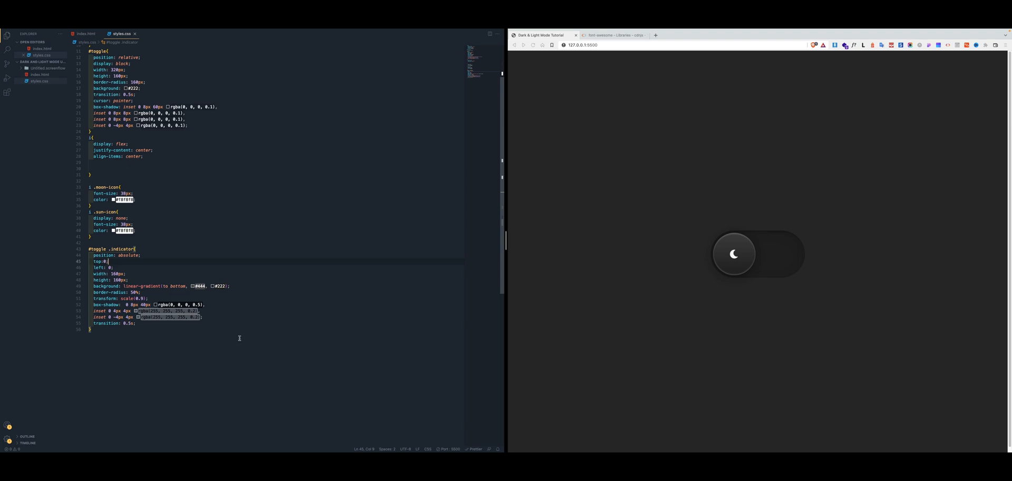
- Add a #toggle.active .indicator rule setting left to 160px
type("#toggle")
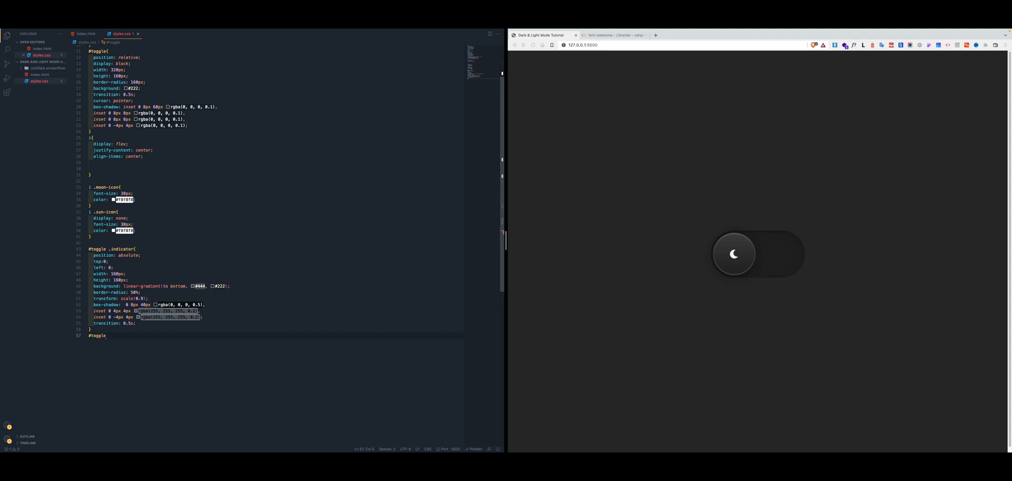
type(".active .indicator {")
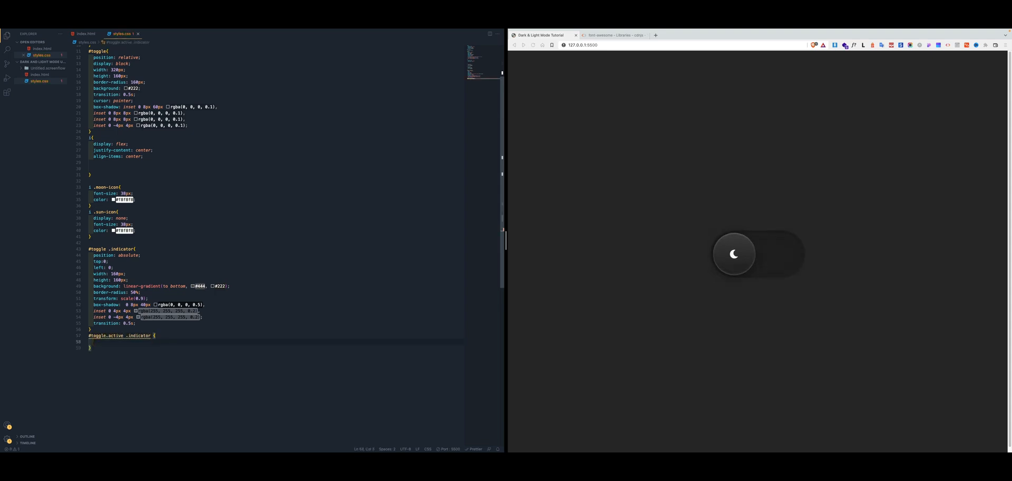
type("left: 160px;")
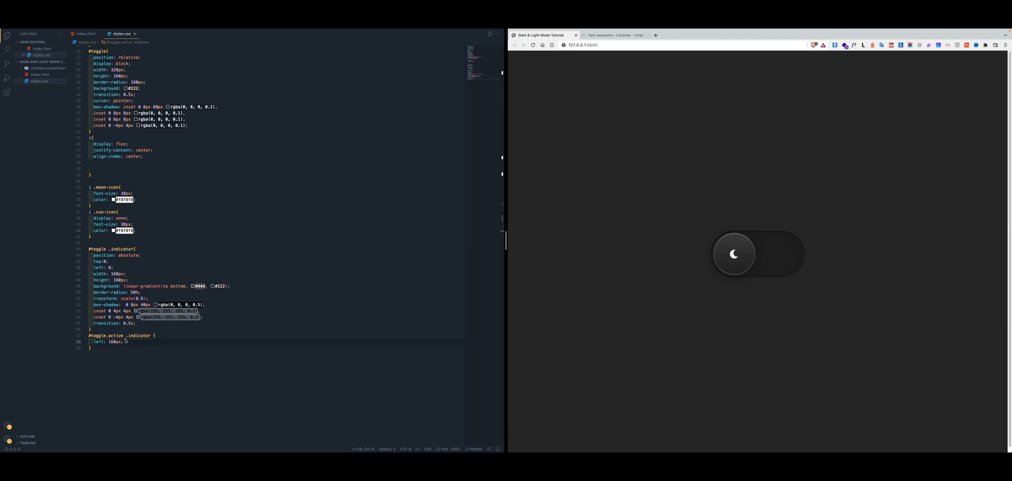
mouse_move(310, 397)
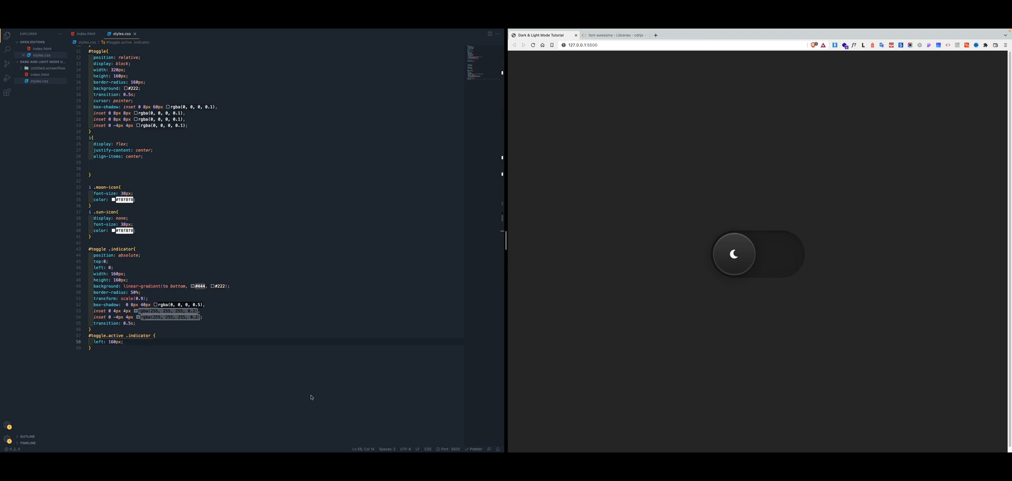
mouse_move(565, 287)
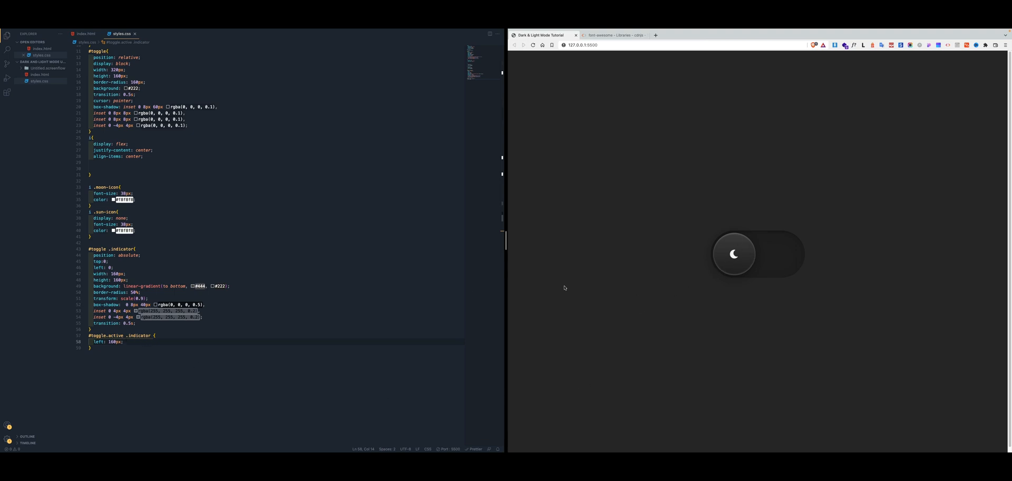
mouse_move(119, 347)
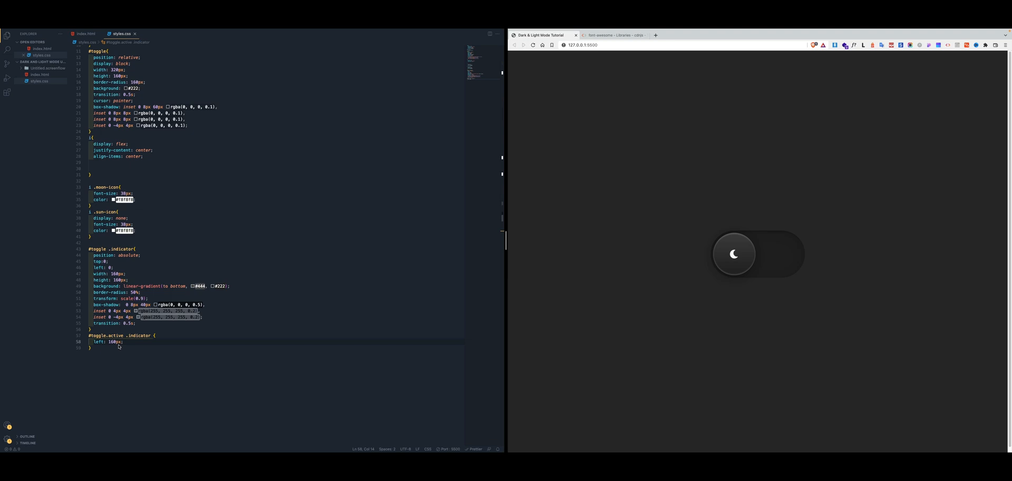
mouse_move(137, 347)
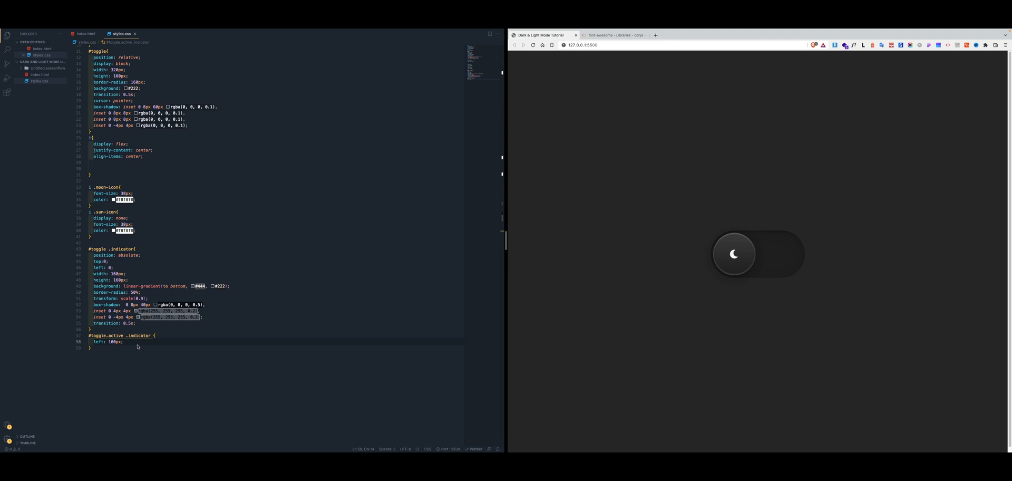
mouse_move(137, 343)
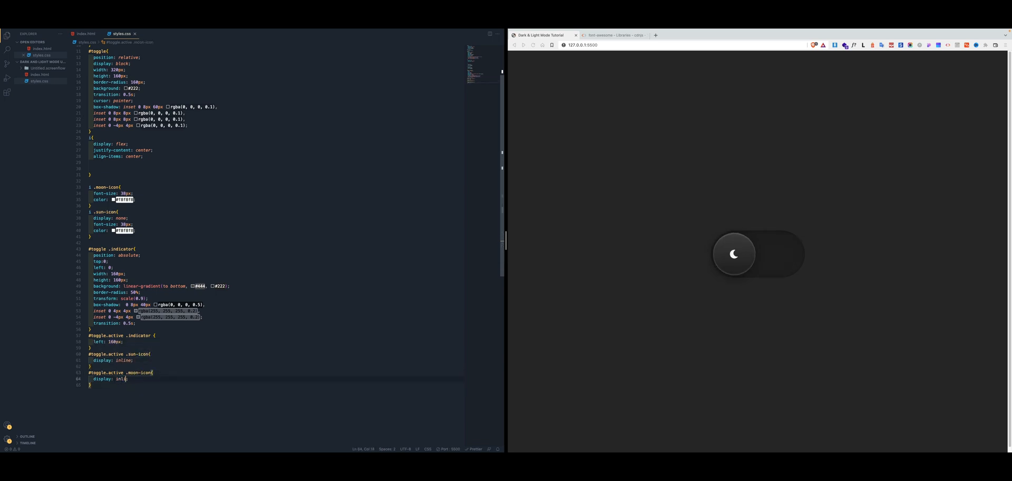
- Finish the #toggle.active rules with .moon-icon display none, hiding the moon icon
key("Backspace")
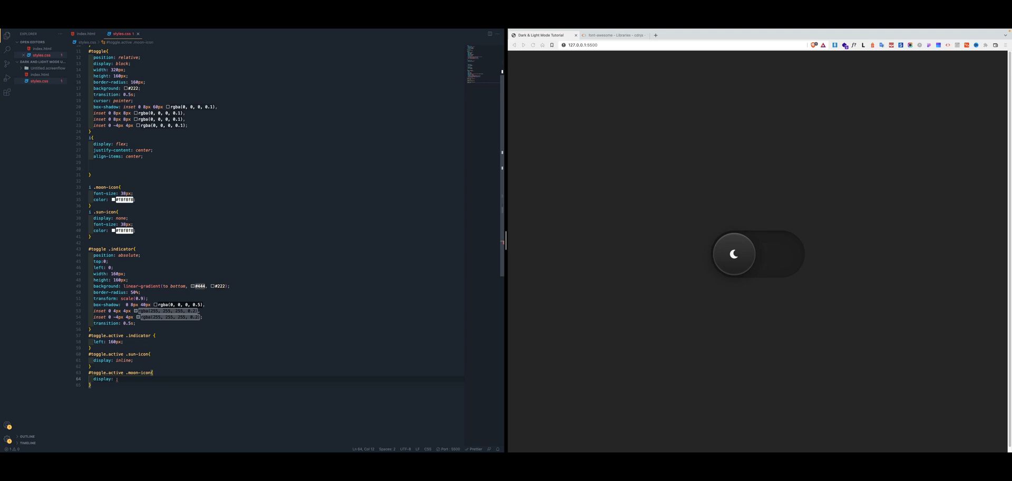
type("none")
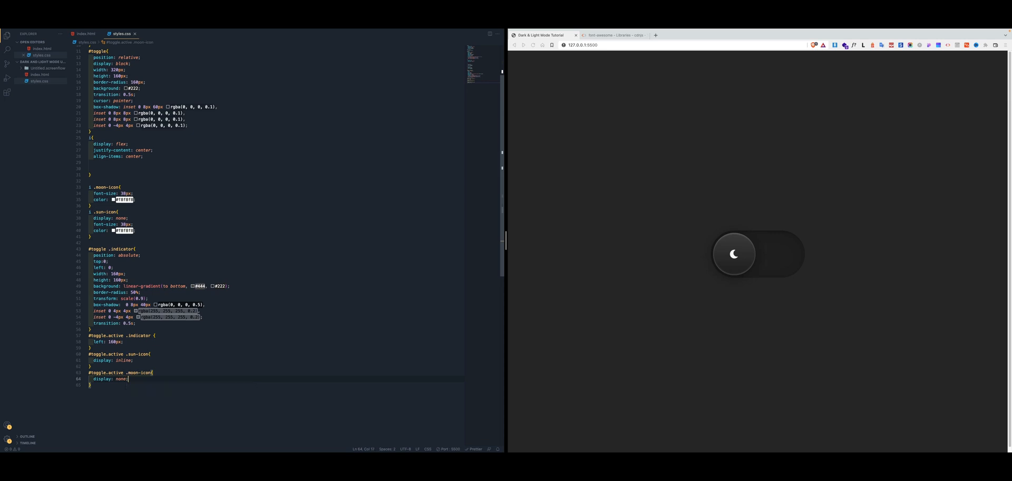
mouse_move(763, 351)
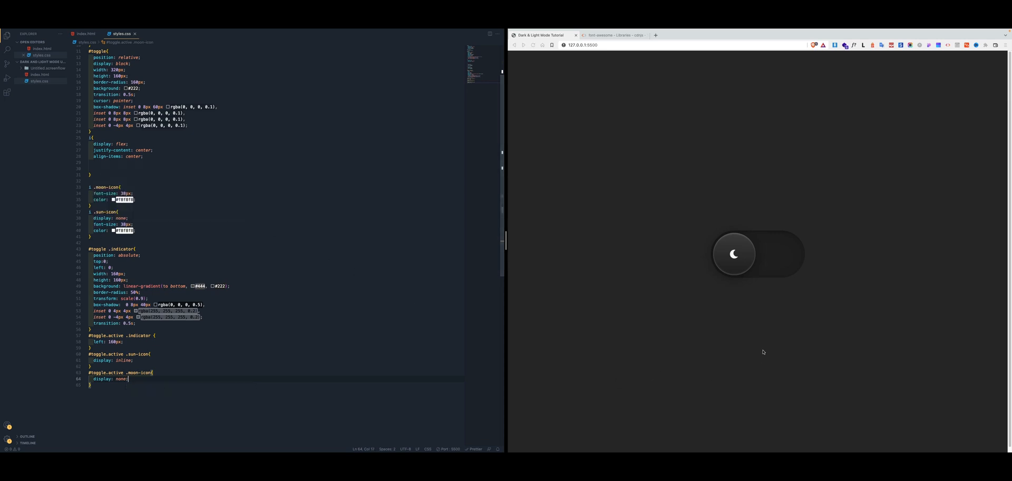
mouse_move(728, 266)
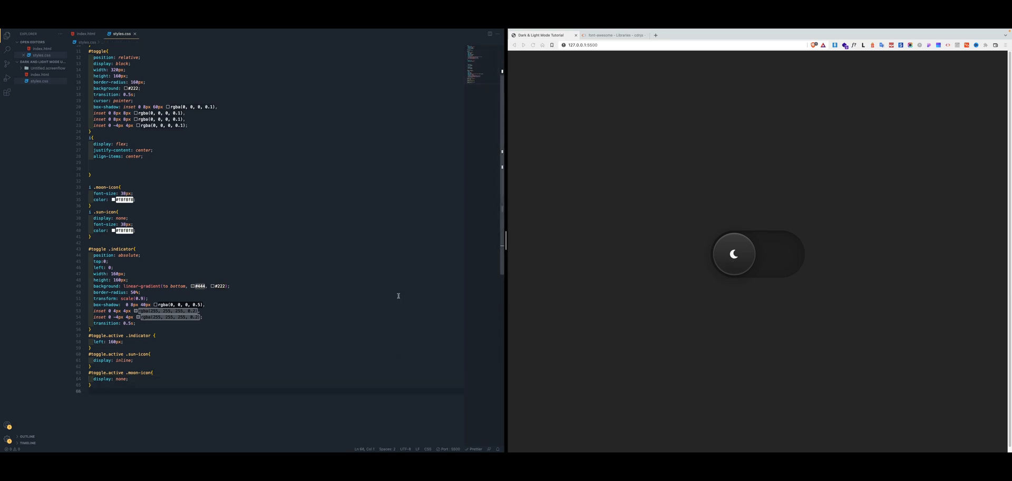
mouse_move(303, 180)
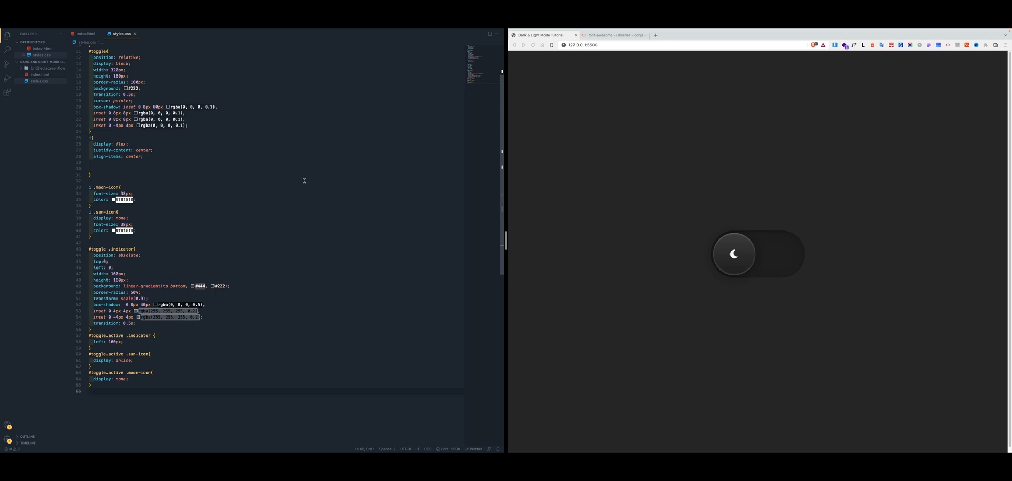
mouse_move(308, 175)
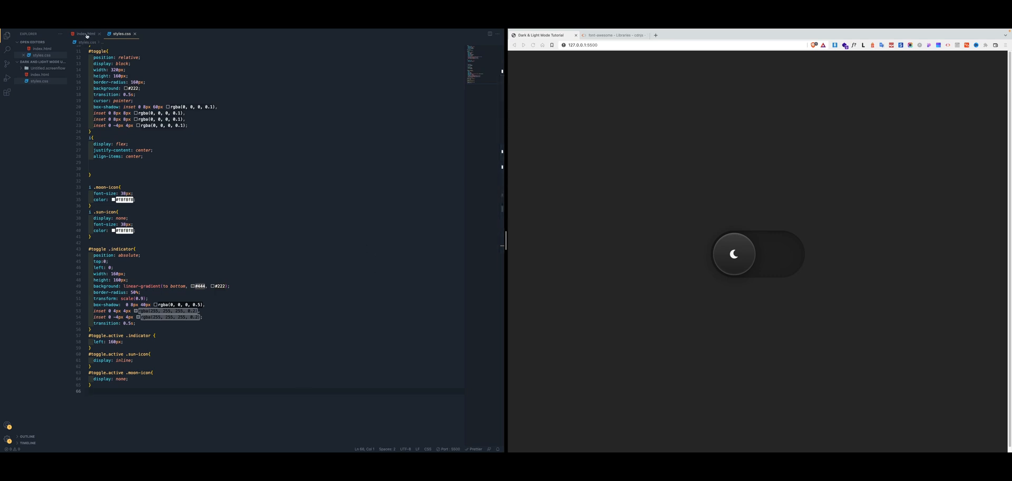
- In index.html start a <script tag before </body> and move the body tag after </head>
left_click(84, 34)
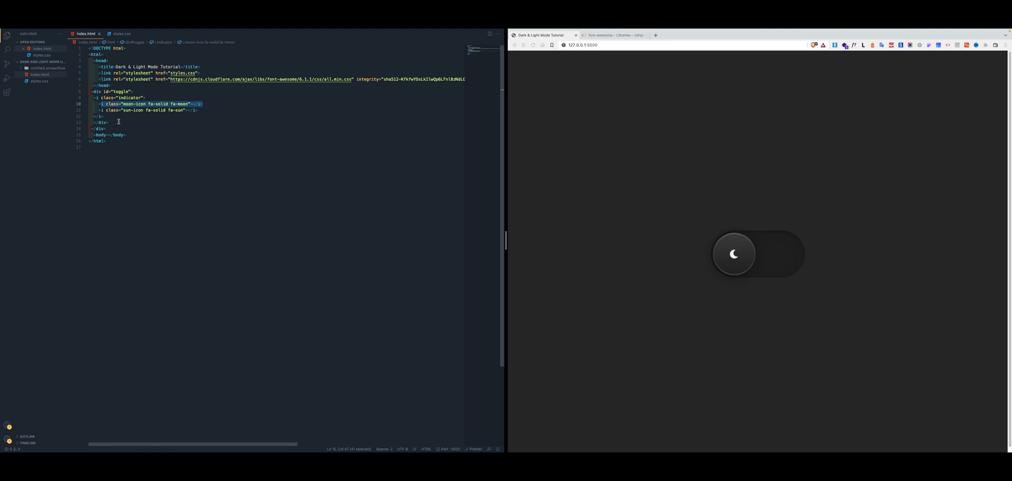
left_click(102, 128)
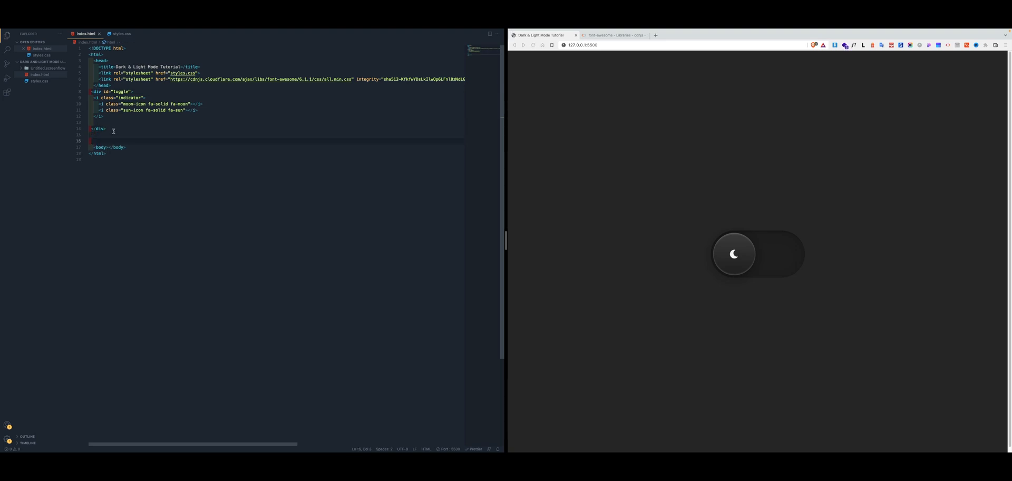
type("<script")
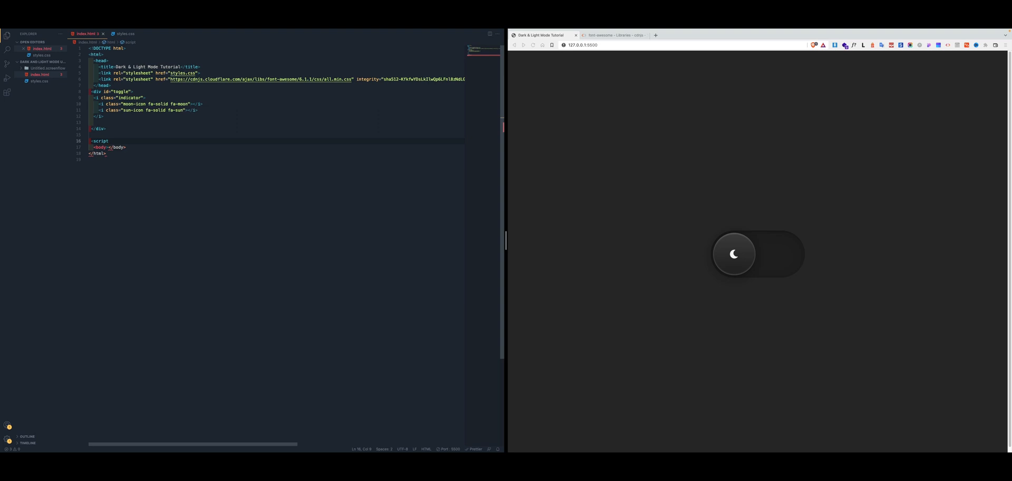
mouse_move(107, 147)
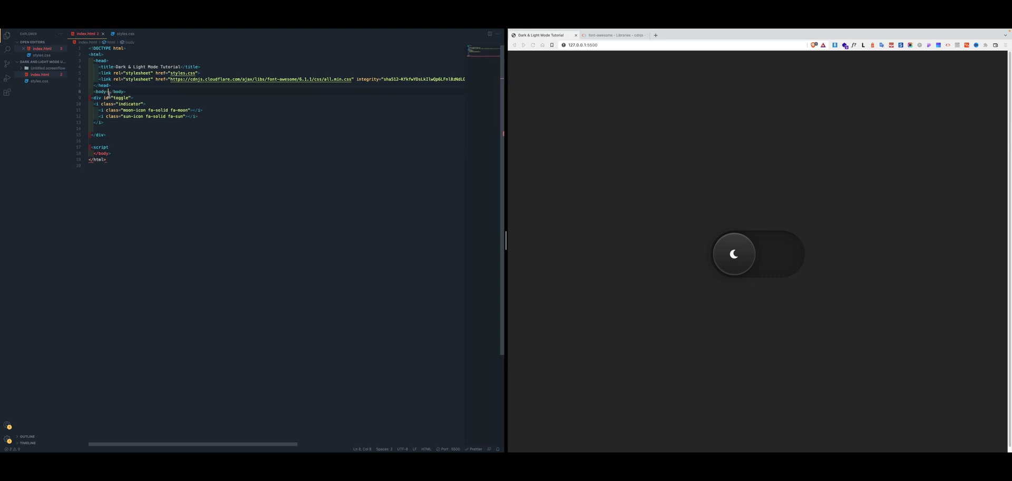
left_click(127, 91)
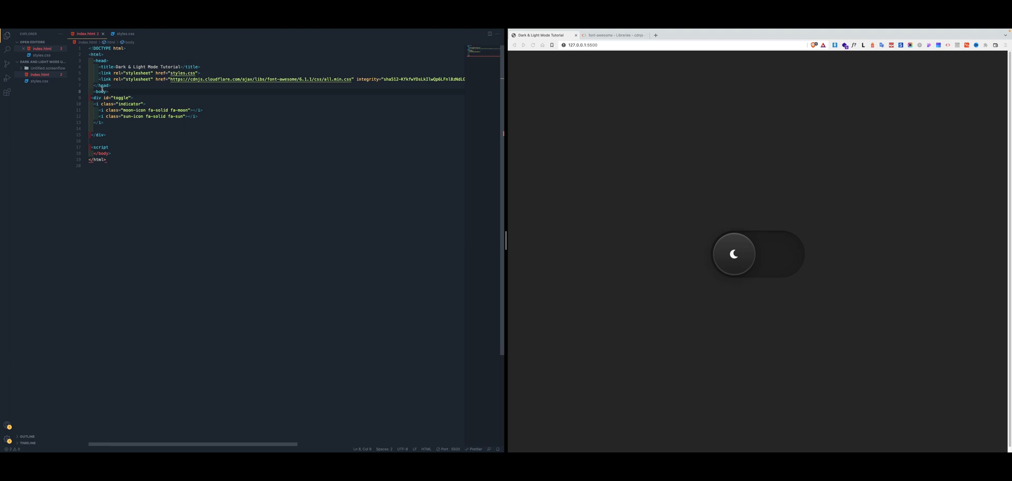
- Format index.html and close the element by adding ></script> after <script
left_click(100, 146)
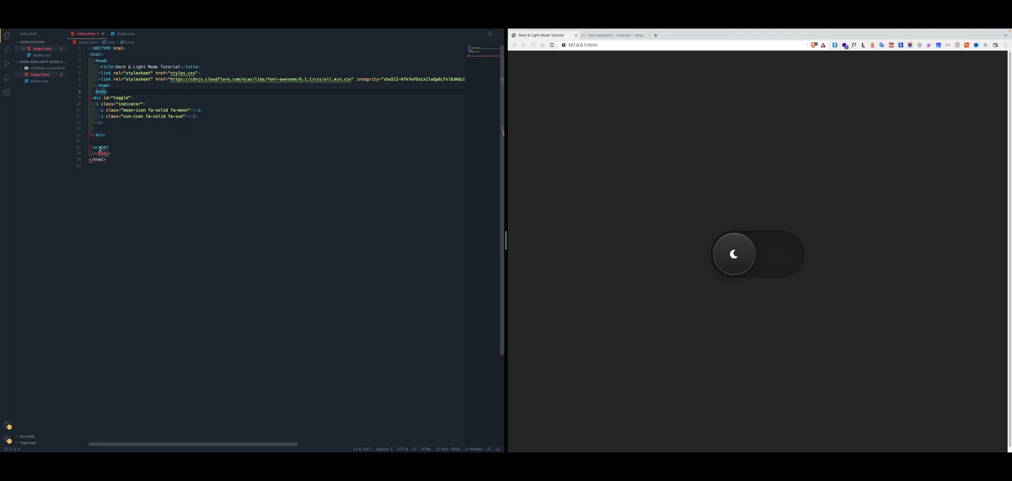
left_click(121, 154)
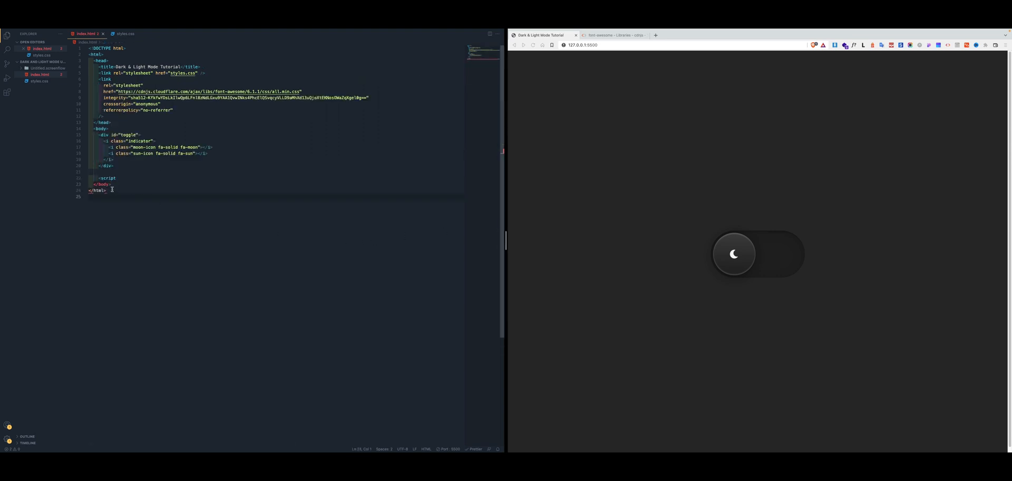
mouse_move(100, 183)
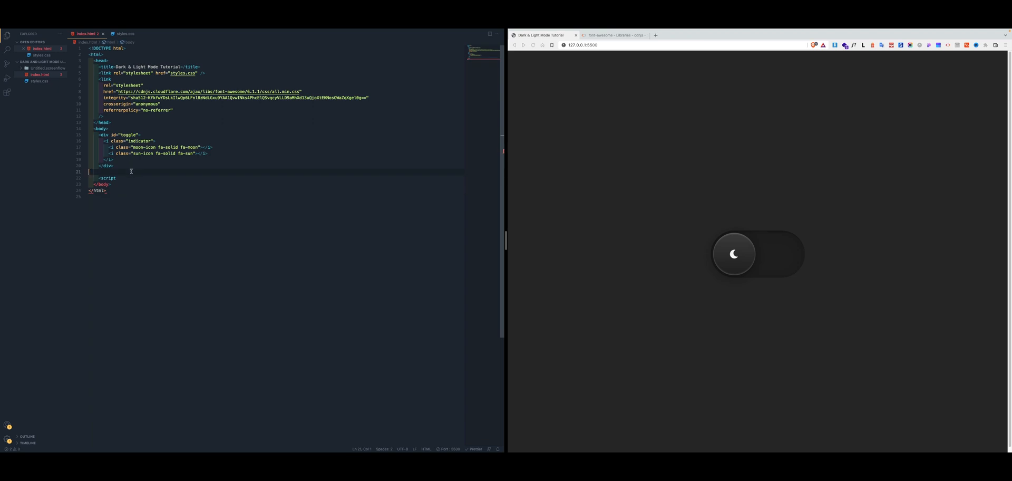
mouse_move(148, 168)
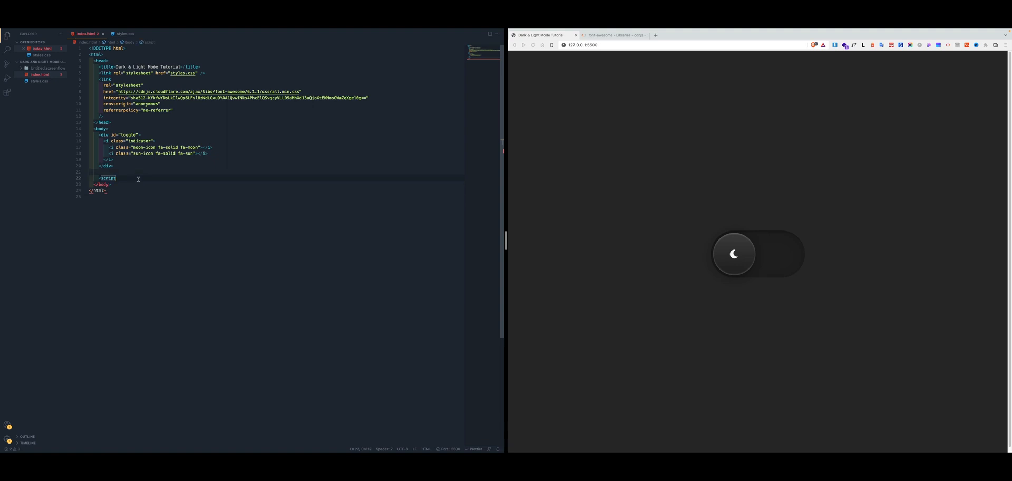
type("></script>")
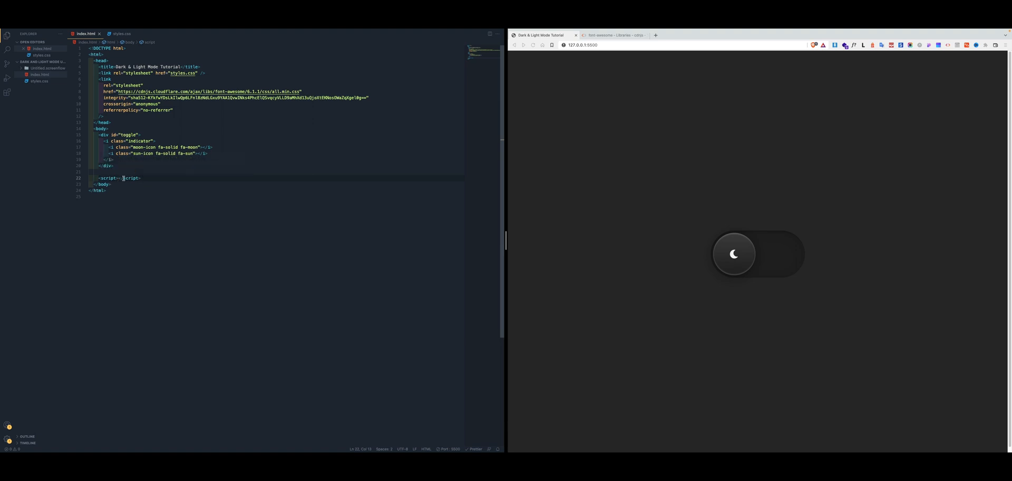
mouse_move(101, 185)
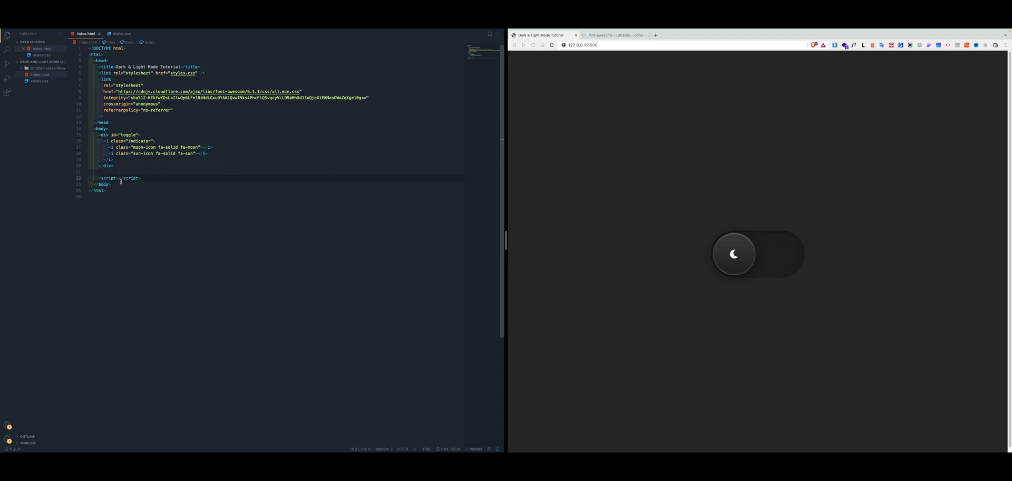
- Split <script> and </script> onto separate lines with an empty line between
key("enter")
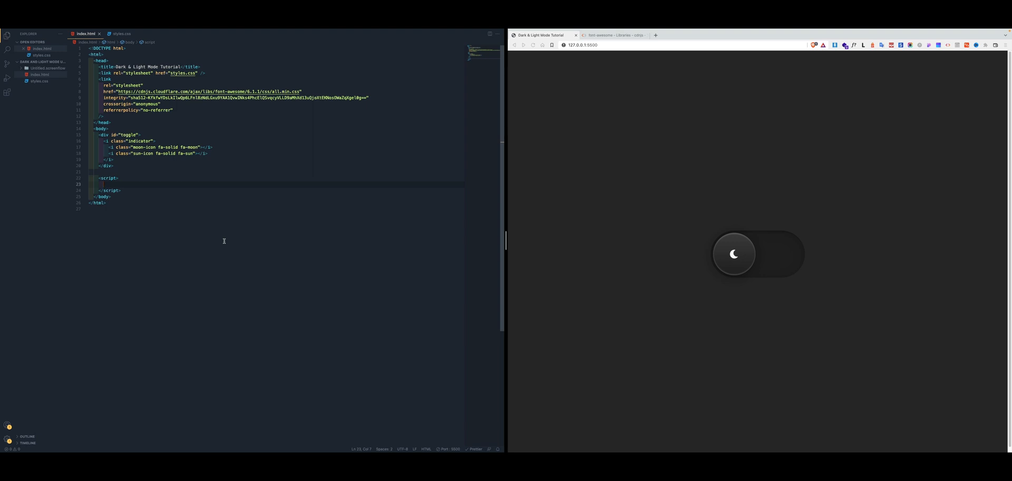
mouse_move(567, 286)
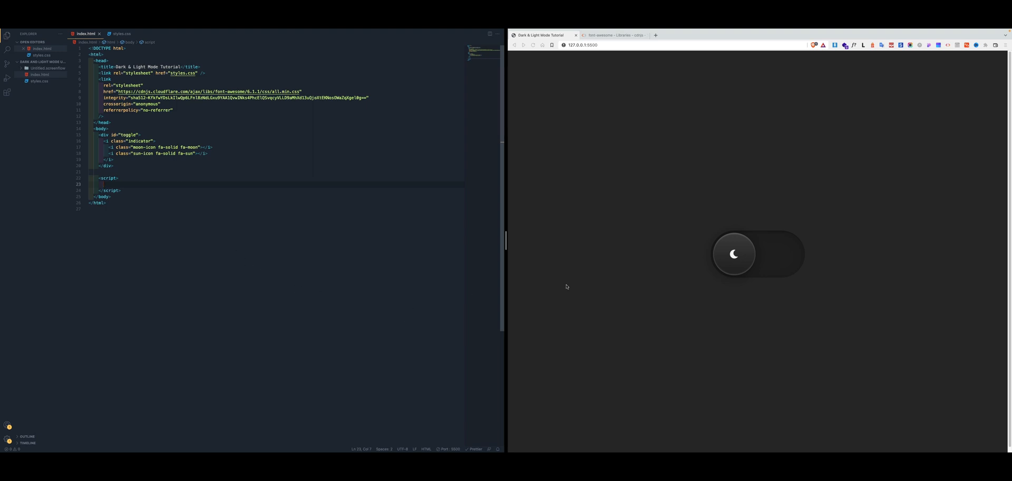
mouse_move(670, 271)
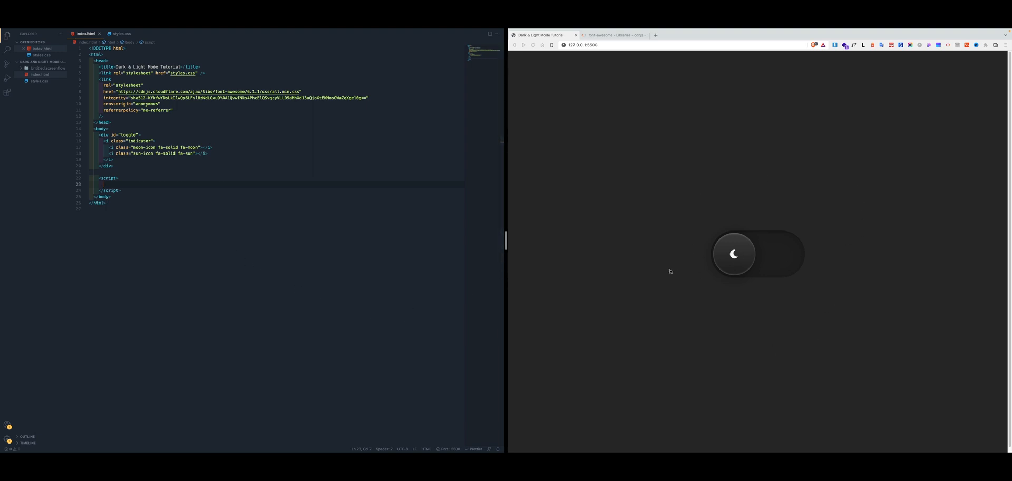
mouse_move(714, 272)
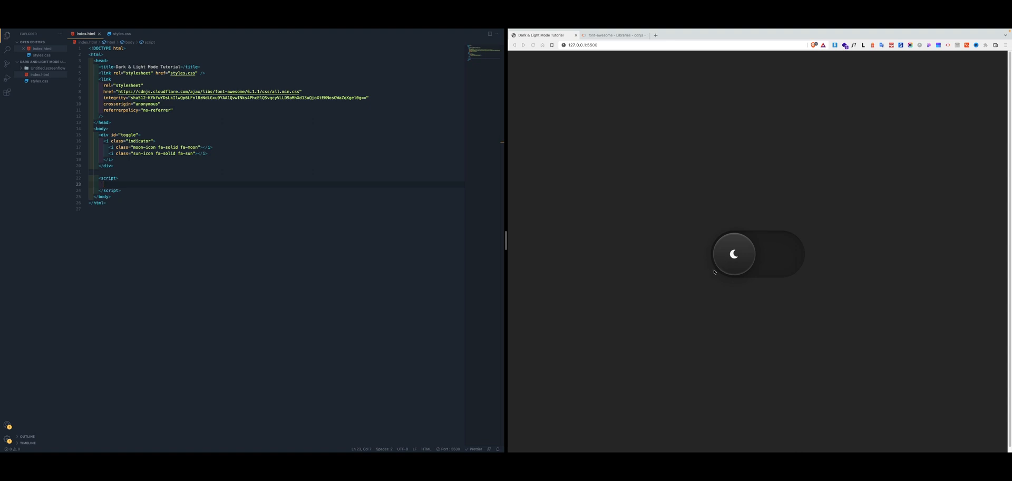
mouse_move(631, 254)
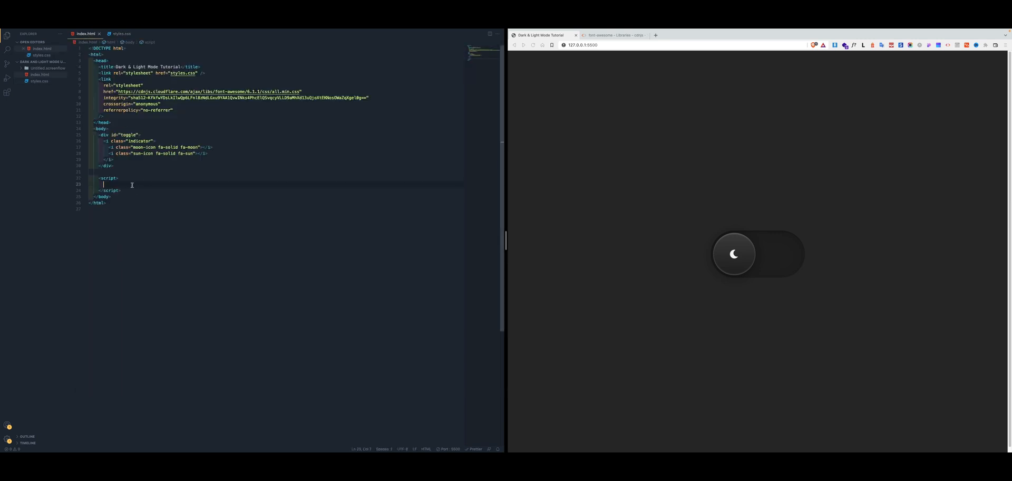
- Declare const body = document.querySelector("body") inside the script
type("const body")
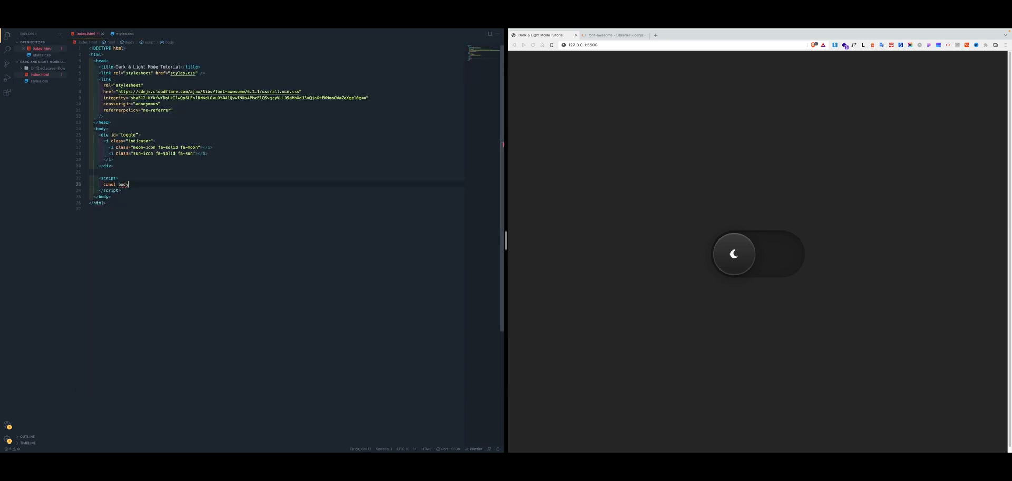
type("= debug")
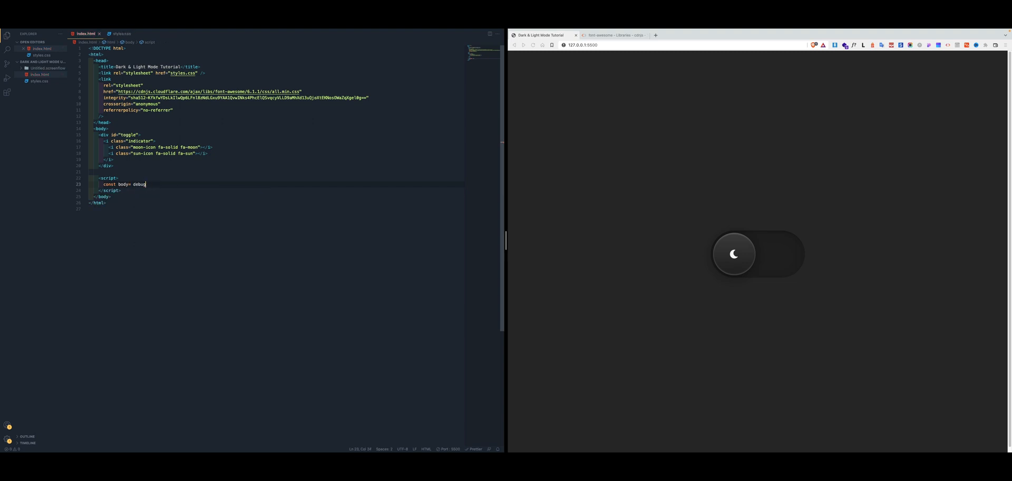
type("document.querySelector")
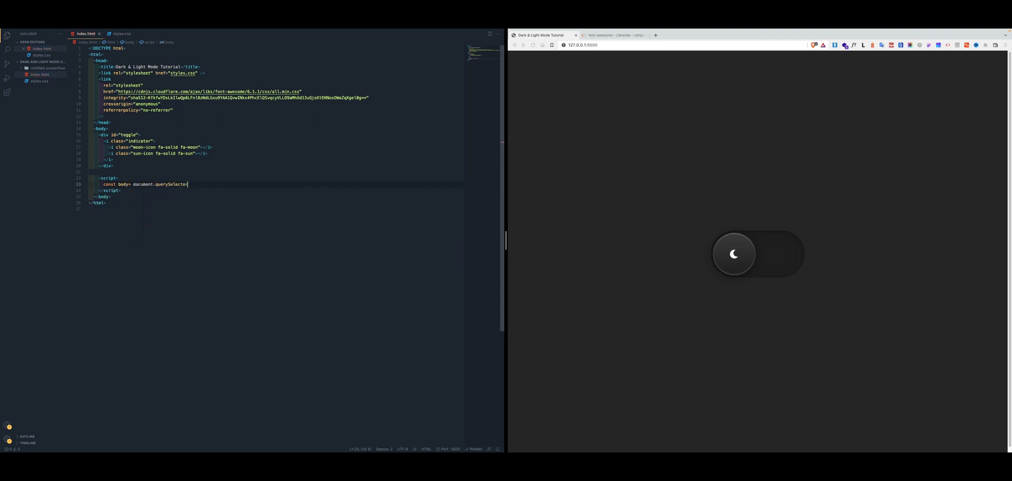
type("(\"body\");")
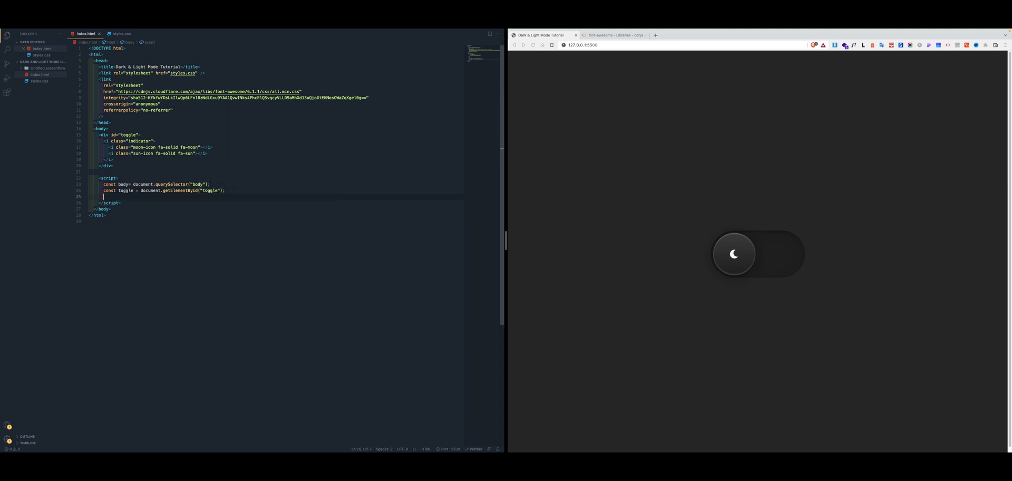
- Set toggle.onclick to toggle the 'active' class on toggle and body via classList
type("toggle.Cla")
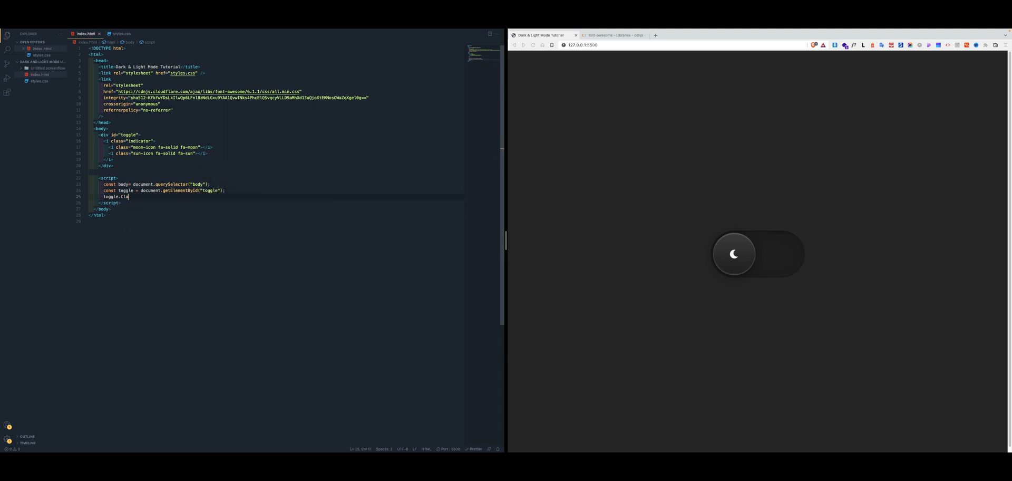
type("onclick = function(")
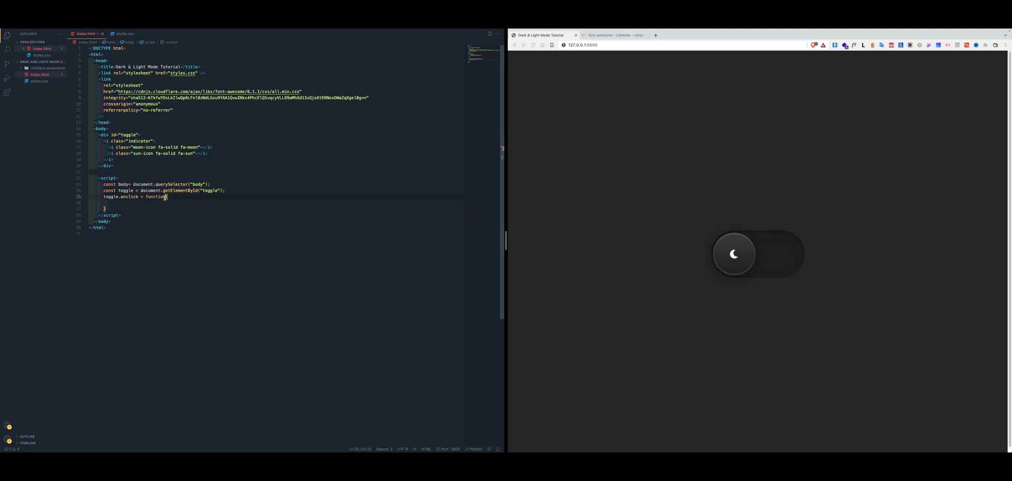
type("toggle.classList.toggle(\"active\");")
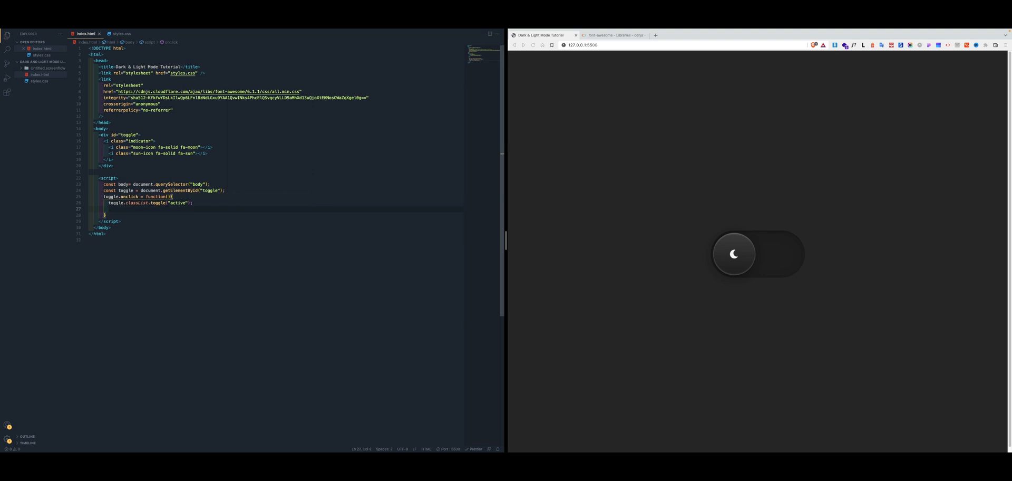
type("body.classList.toggle(\"active\");")
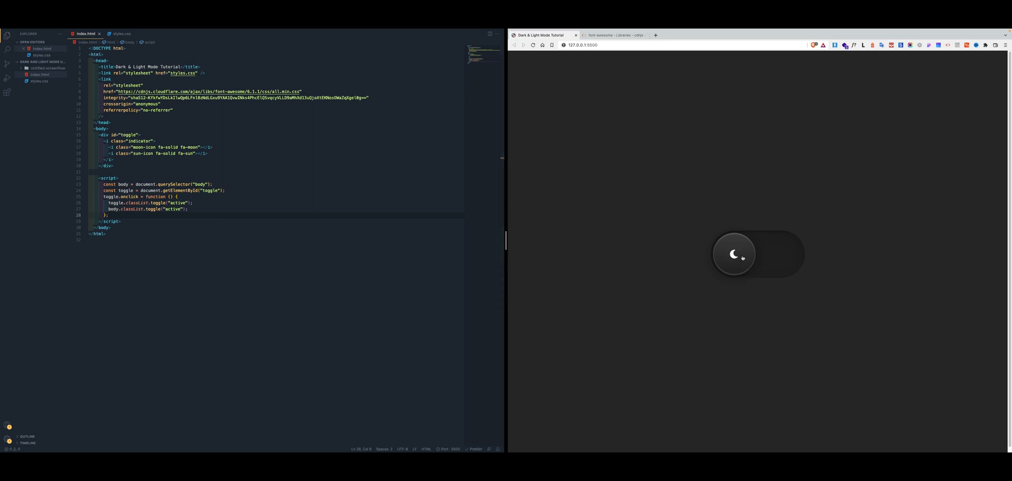
left_click(735, 254)
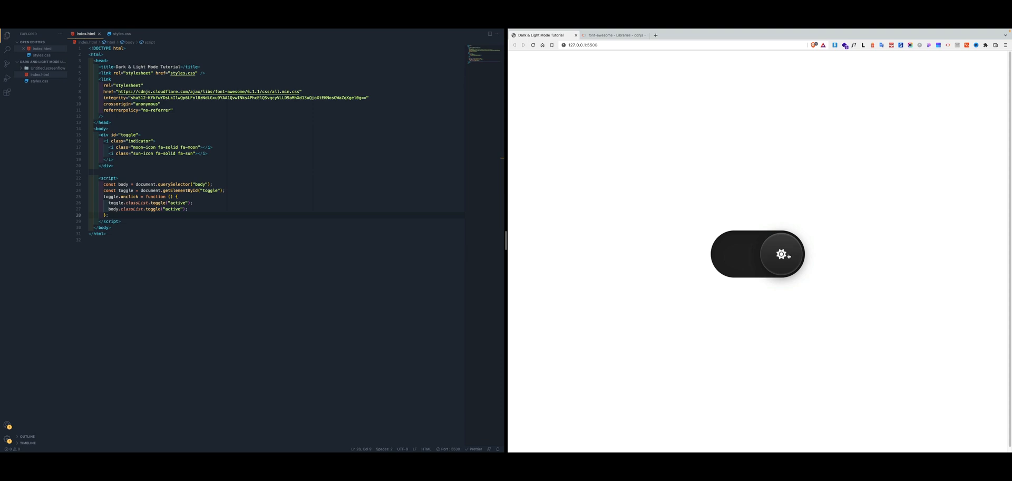
left_click(759, 253)
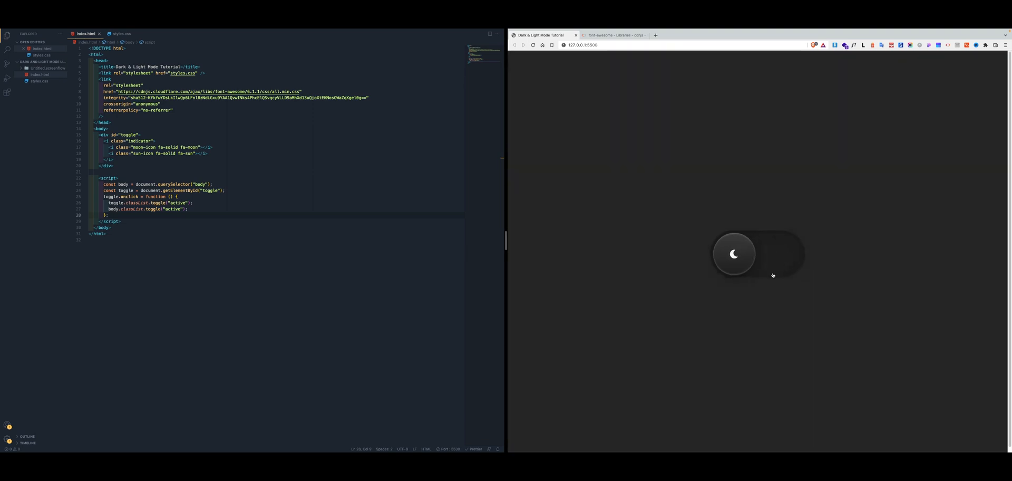
mouse_move(601, 264)
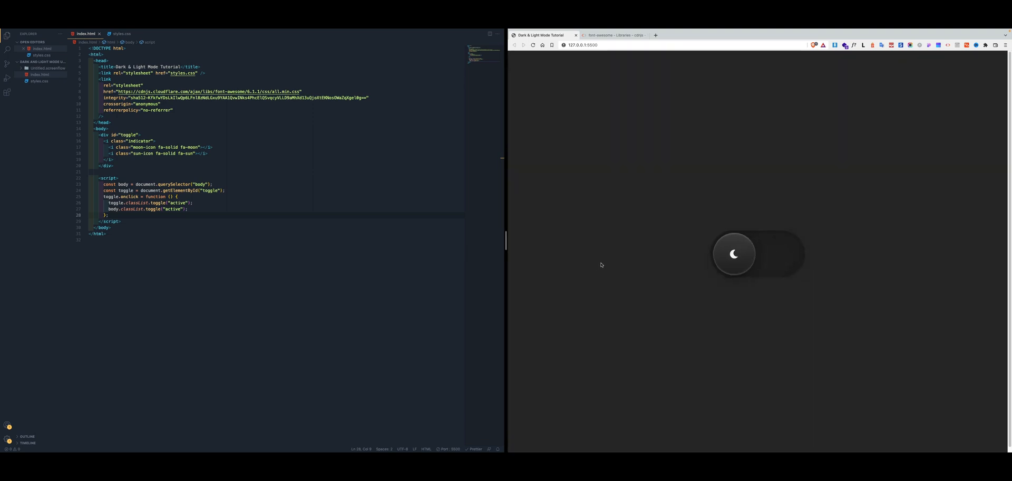
mouse_move(615, 262)
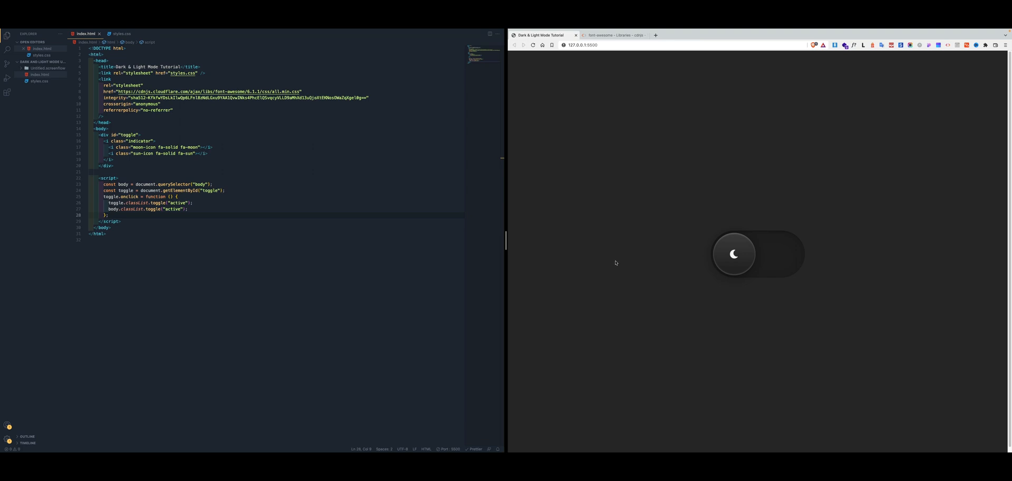